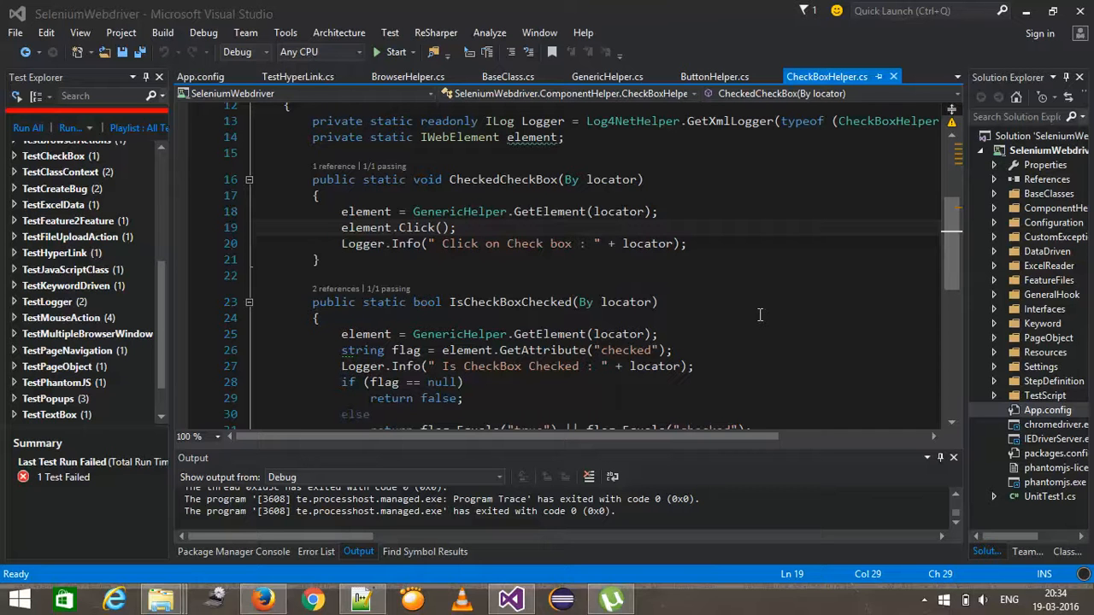
- Review the checkbox click helper and its logging line
click(658, 333)
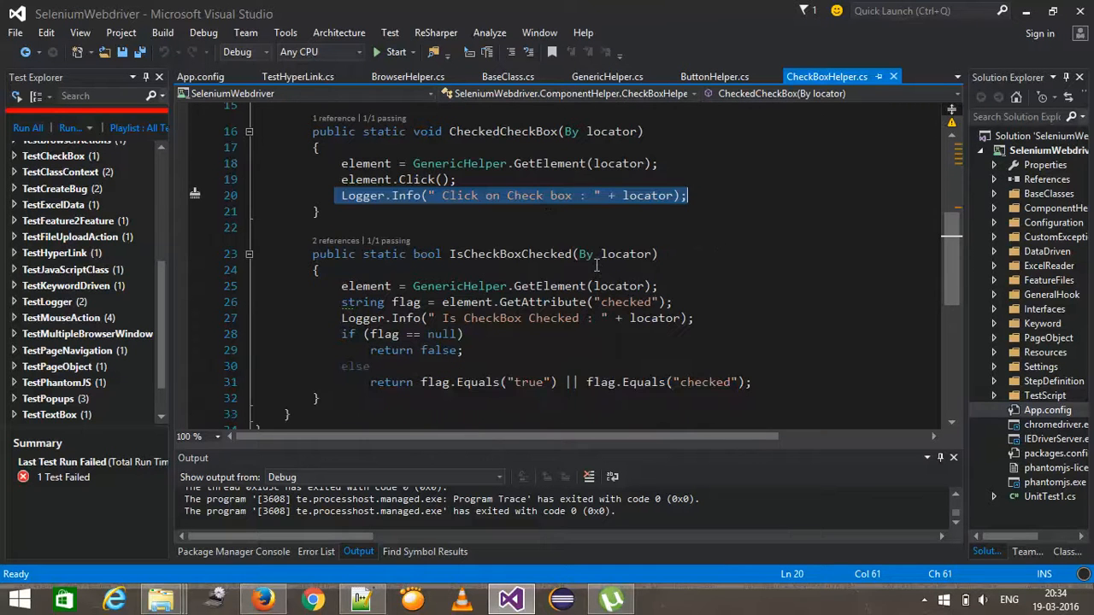
click(714, 76)
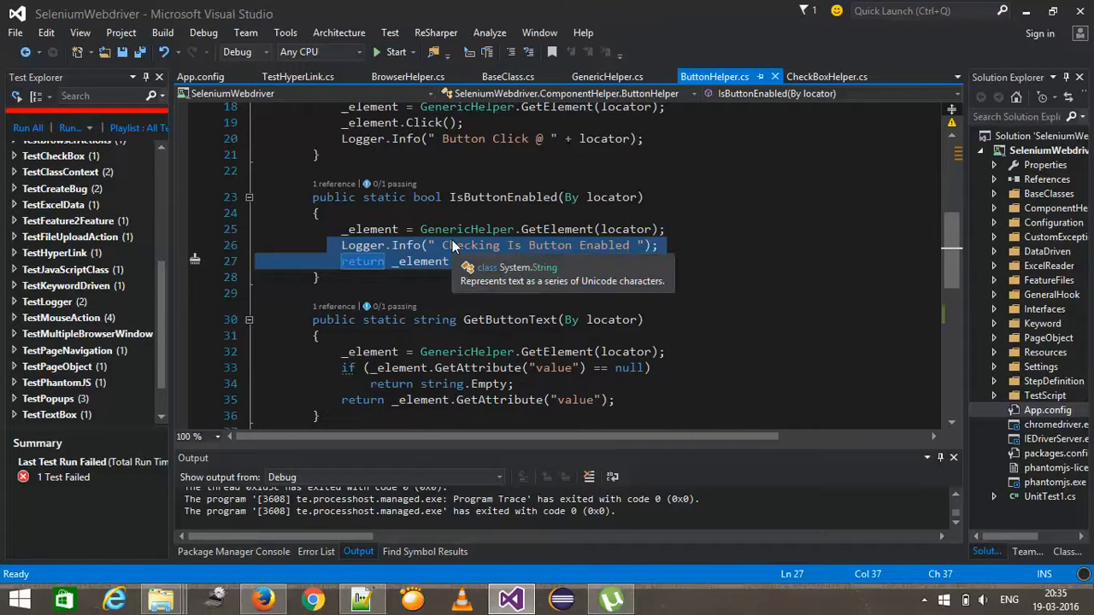
click(826, 76)
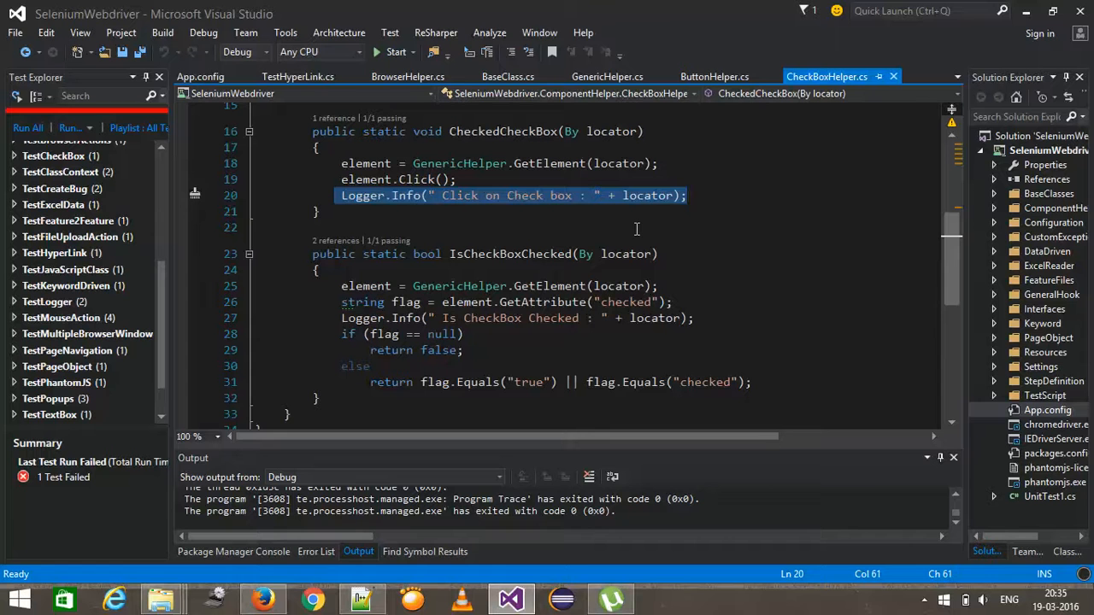
- Group the Test Explorer list by Traits and expand the Smoke (4) group
scroll(down, 3)
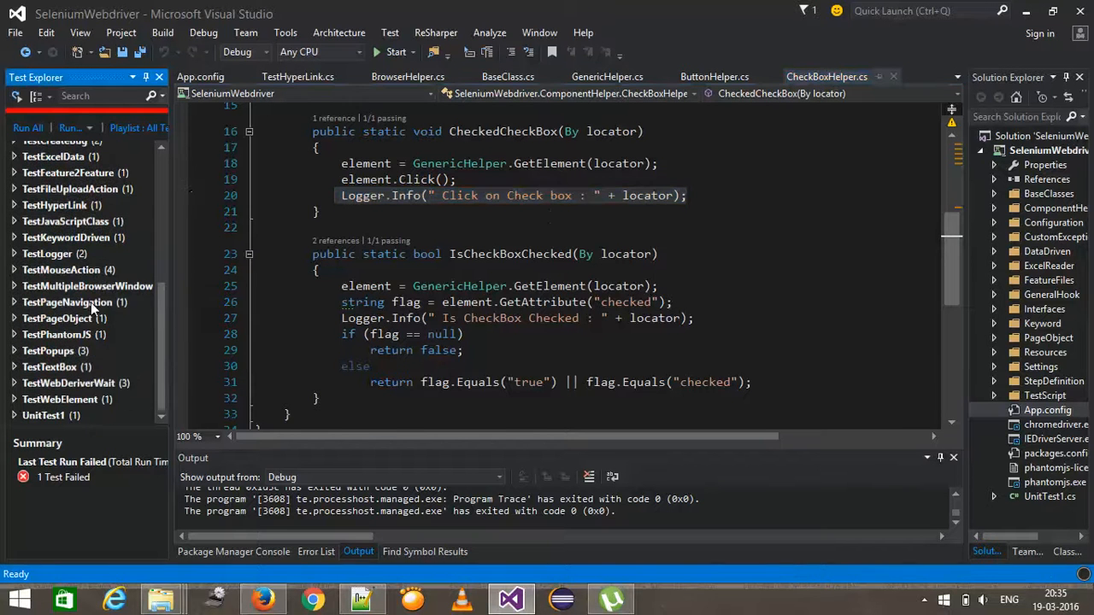
right_click(86, 285)
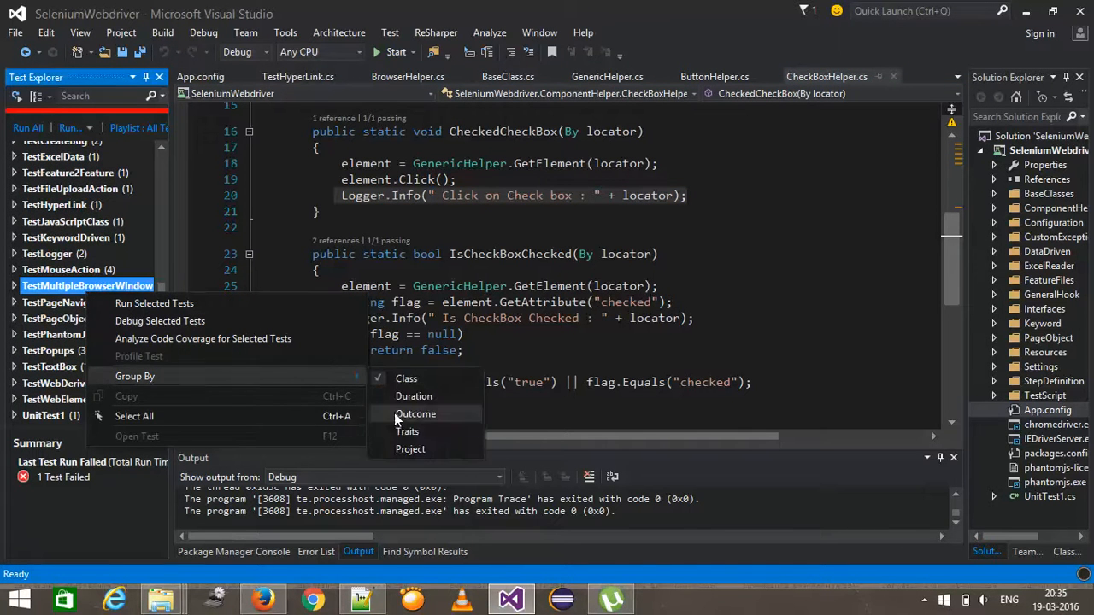
click(416, 414)
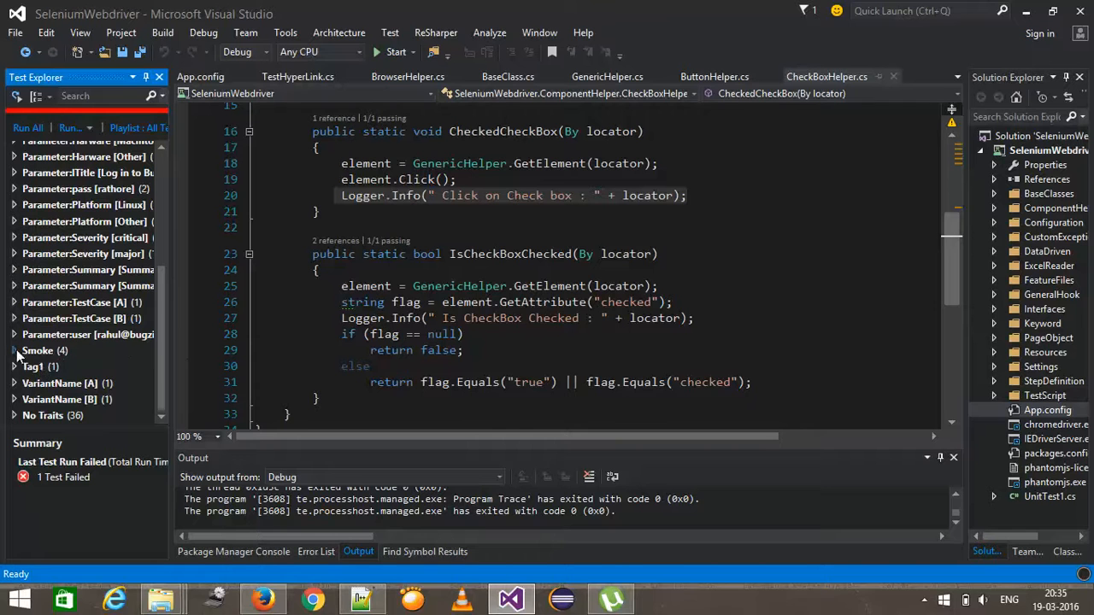
click(15, 350)
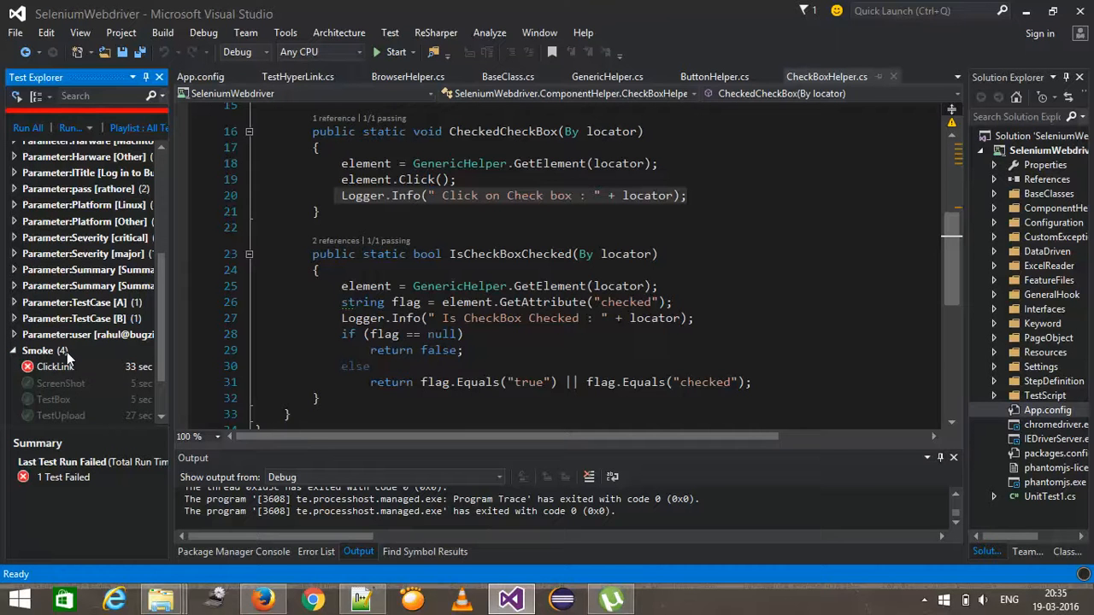
- Check App.config's PhantomJs browser setting and start the Smoke group run
right_click(38, 351)
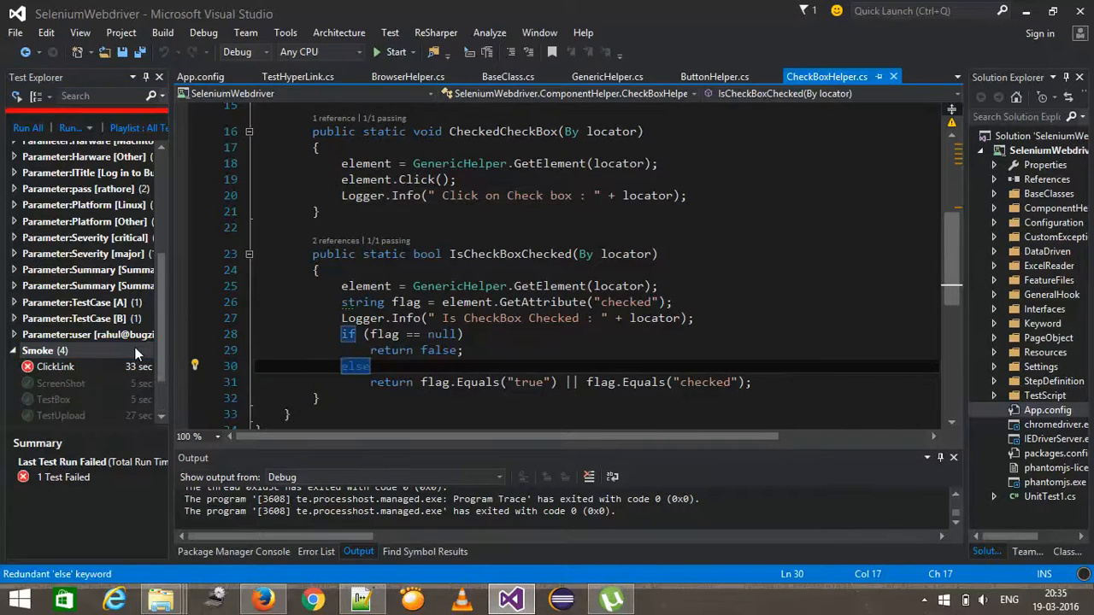
mouse_move(709, 398)
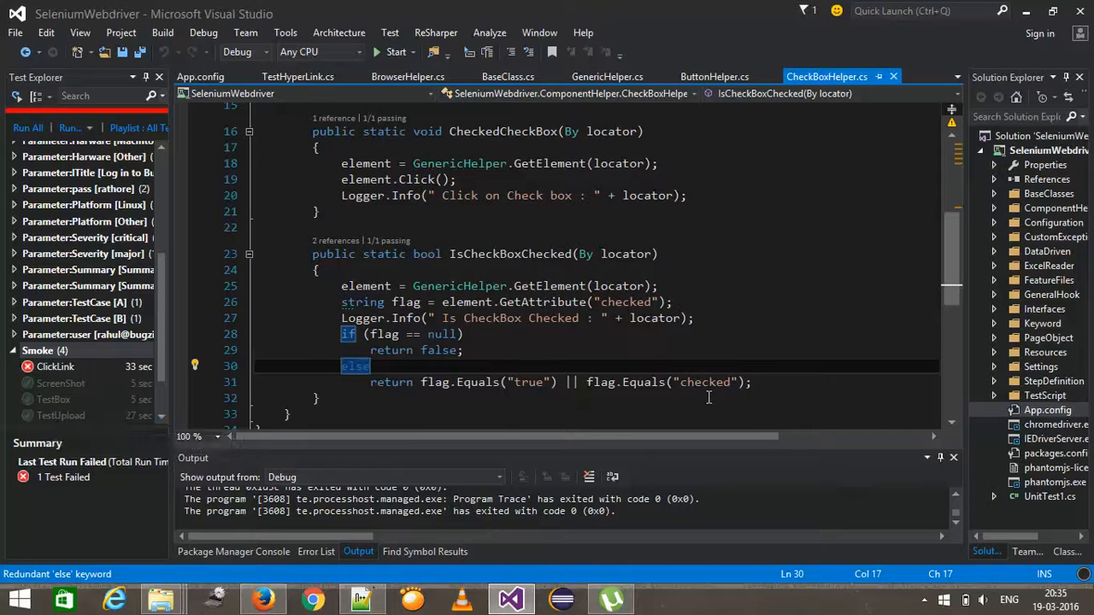
click(200, 76)
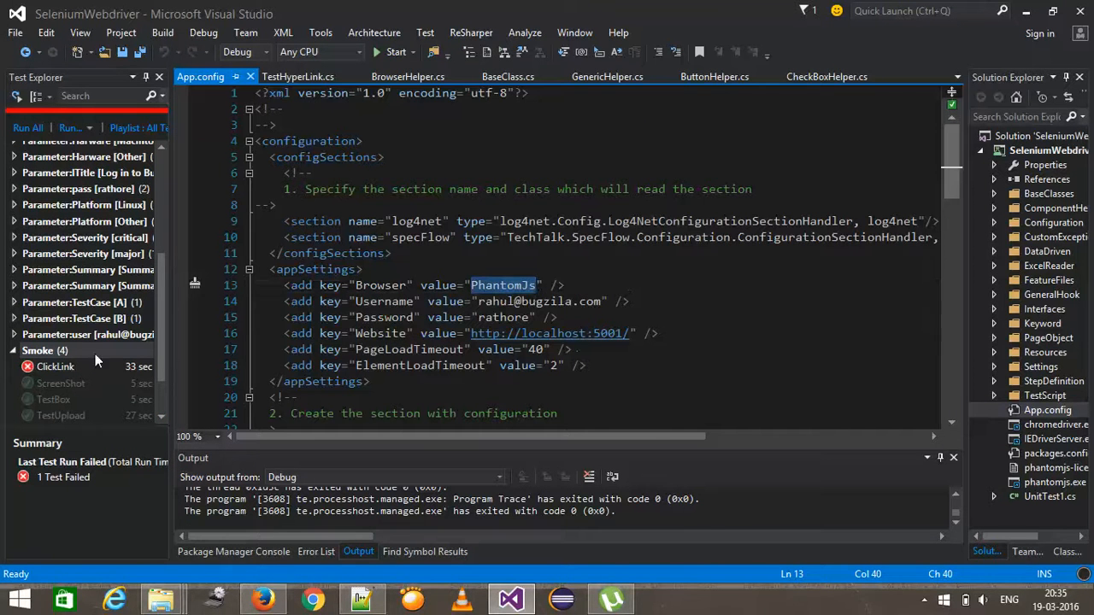
mouse_move(69, 360)
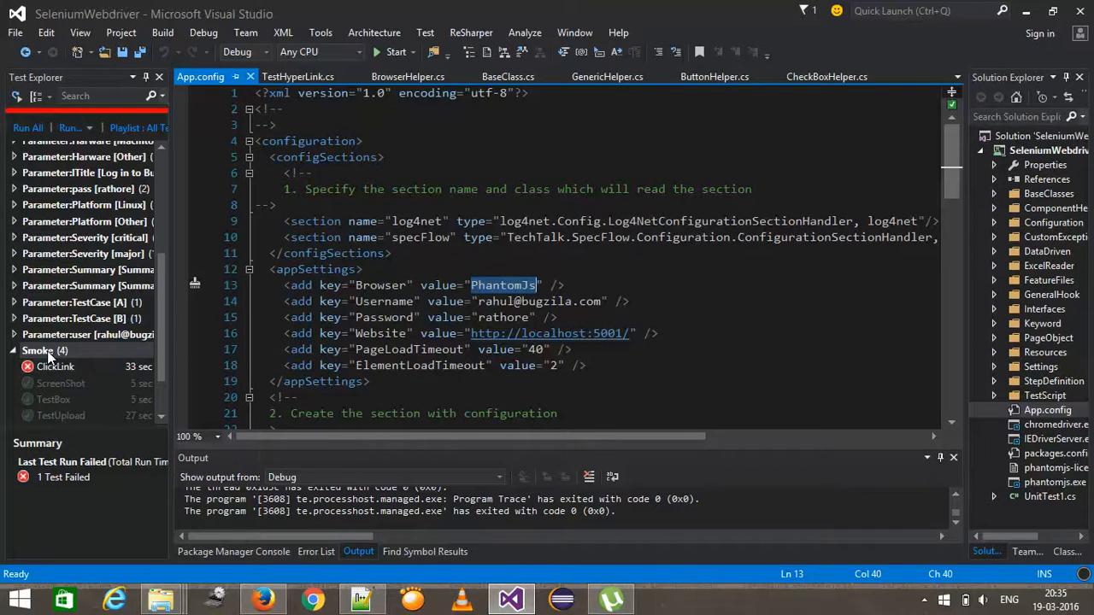
click(45, 351)
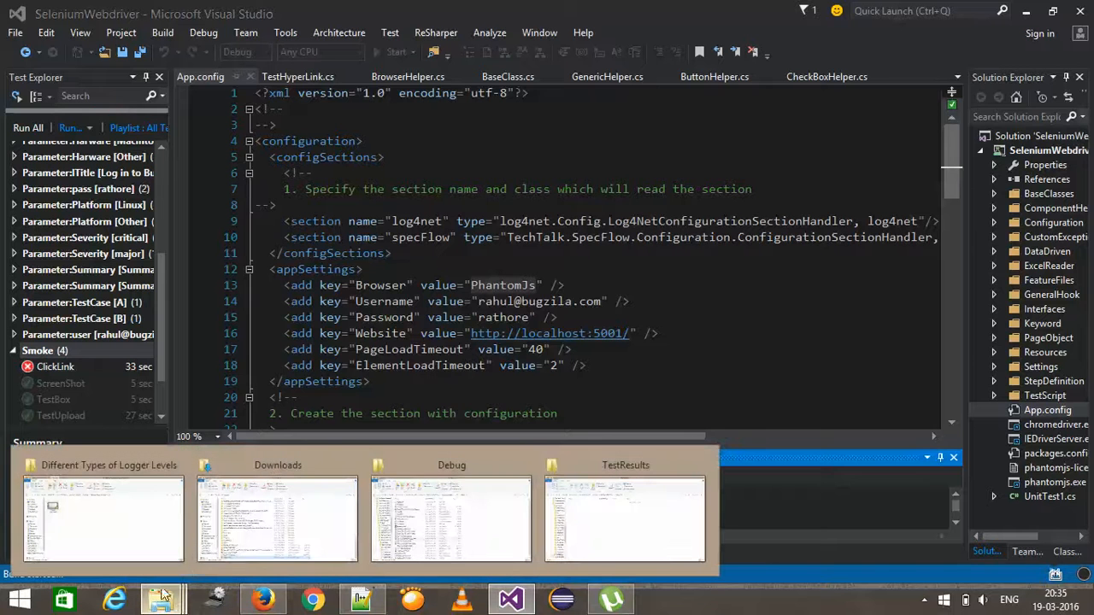
- As the run starts, allow PhantomJS through the firewall including public networks
click(625, 518)
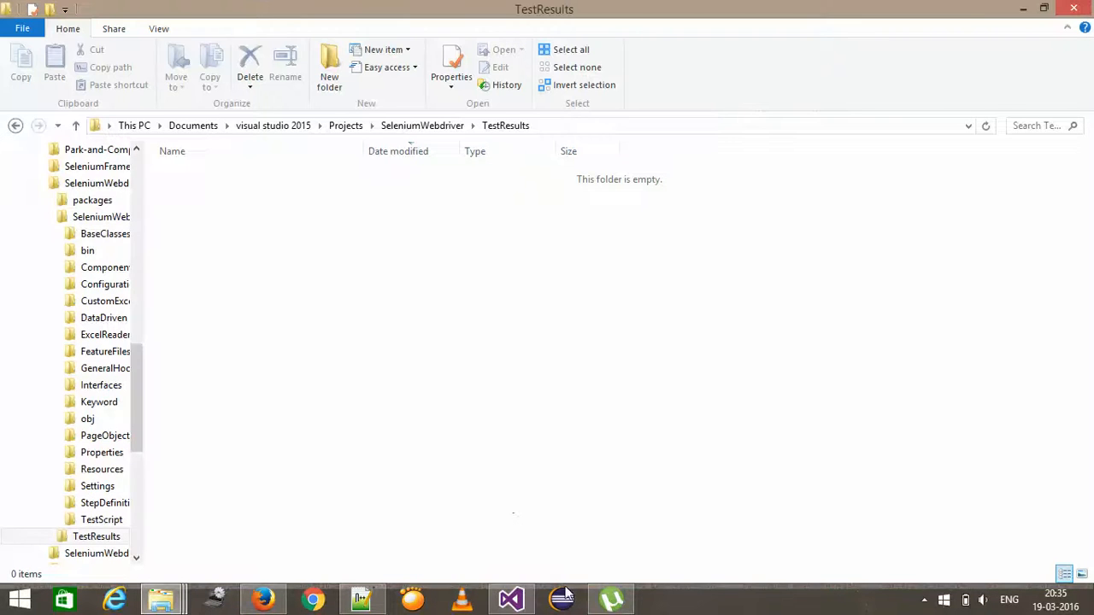
click(262, 598)
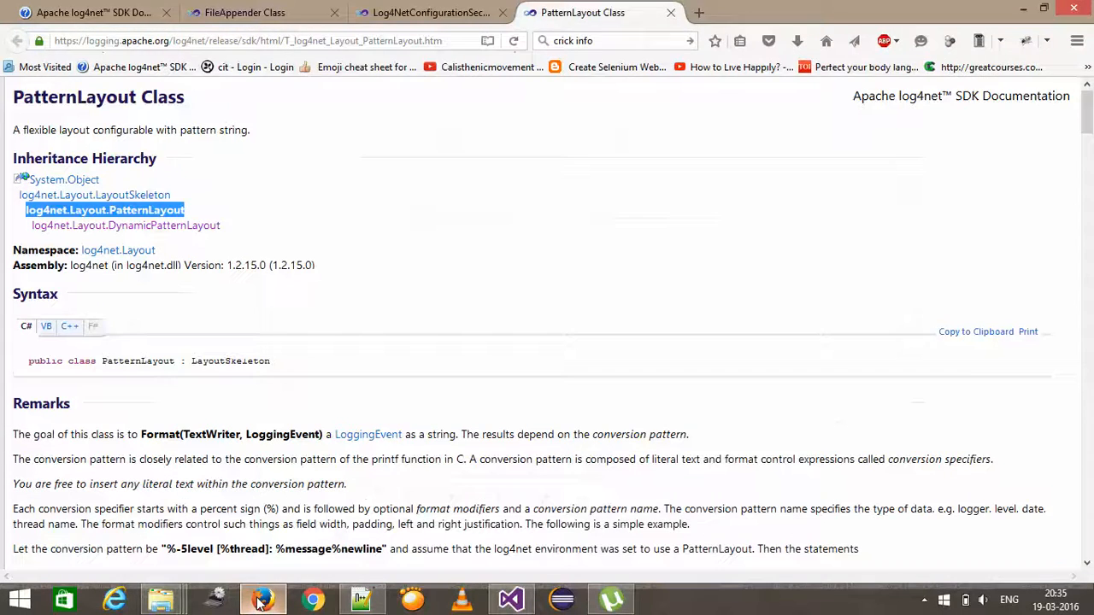
click(510, 599)
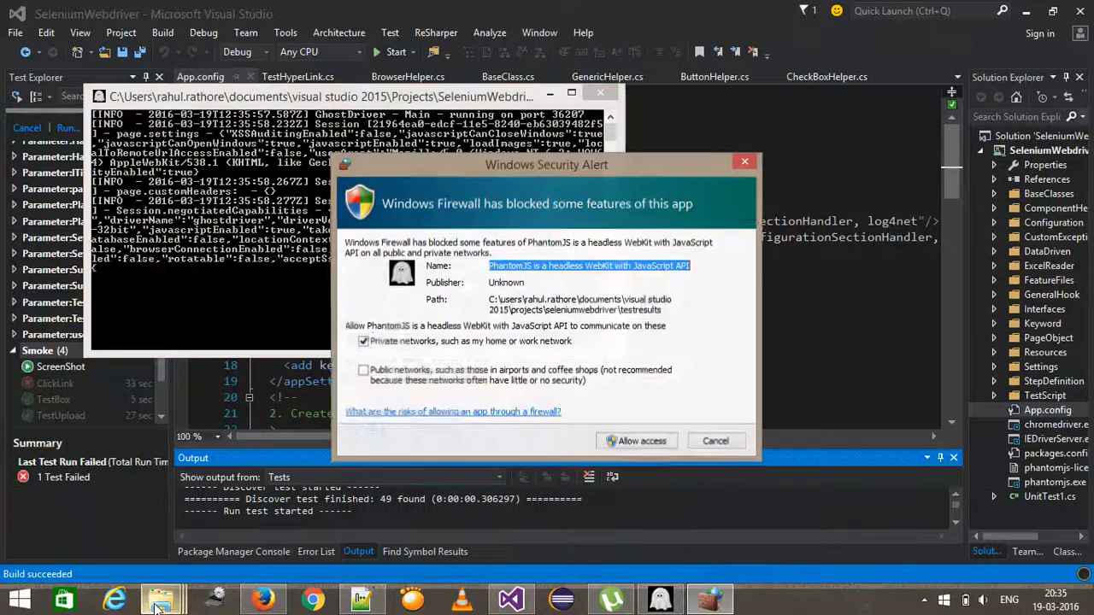
click(364, 370)
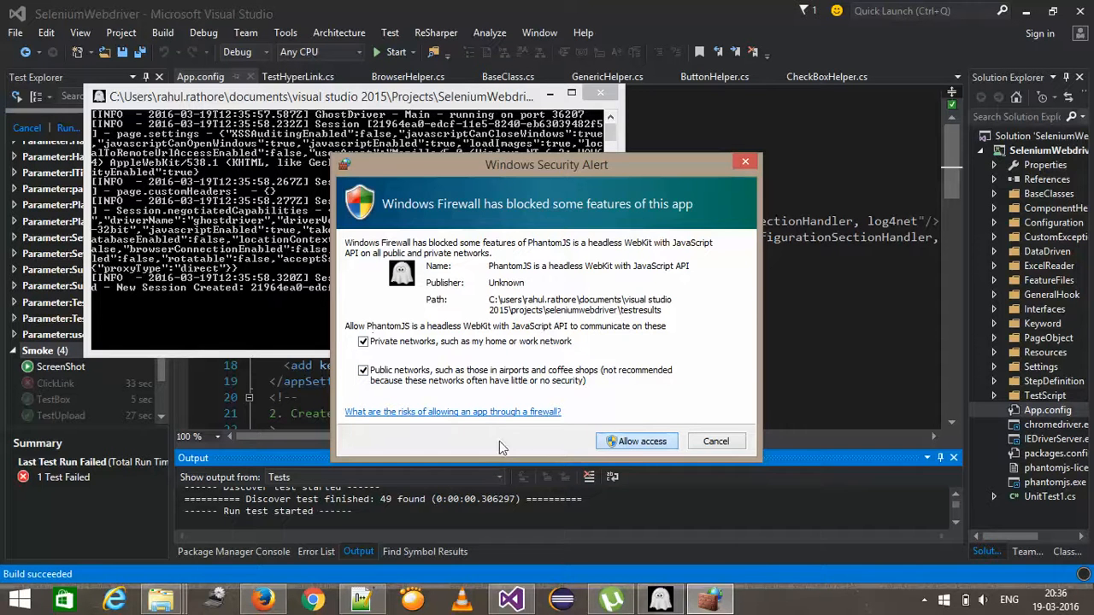
click(716, 441)
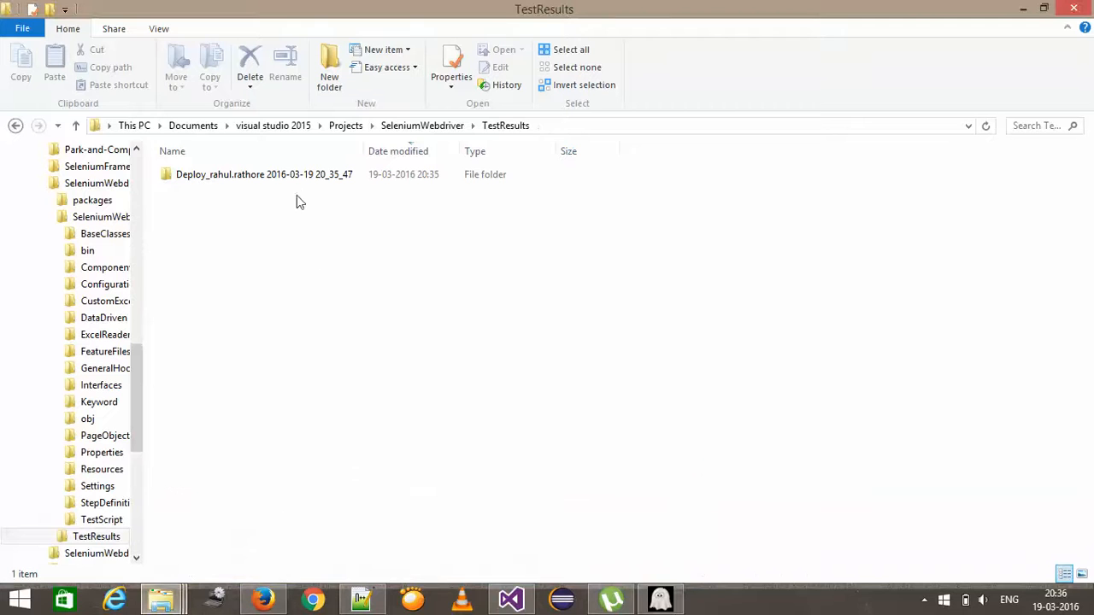
- Open SeleniumRollingFileLogger.log from the new deployment's Out folder
double_click(264, 174)
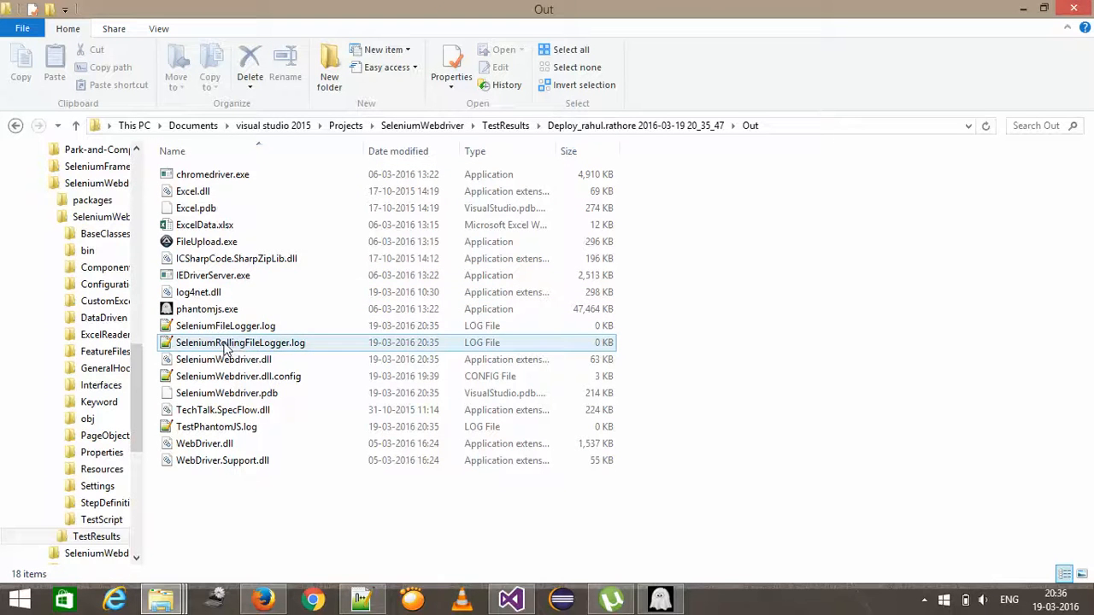
right_click(240, 343)
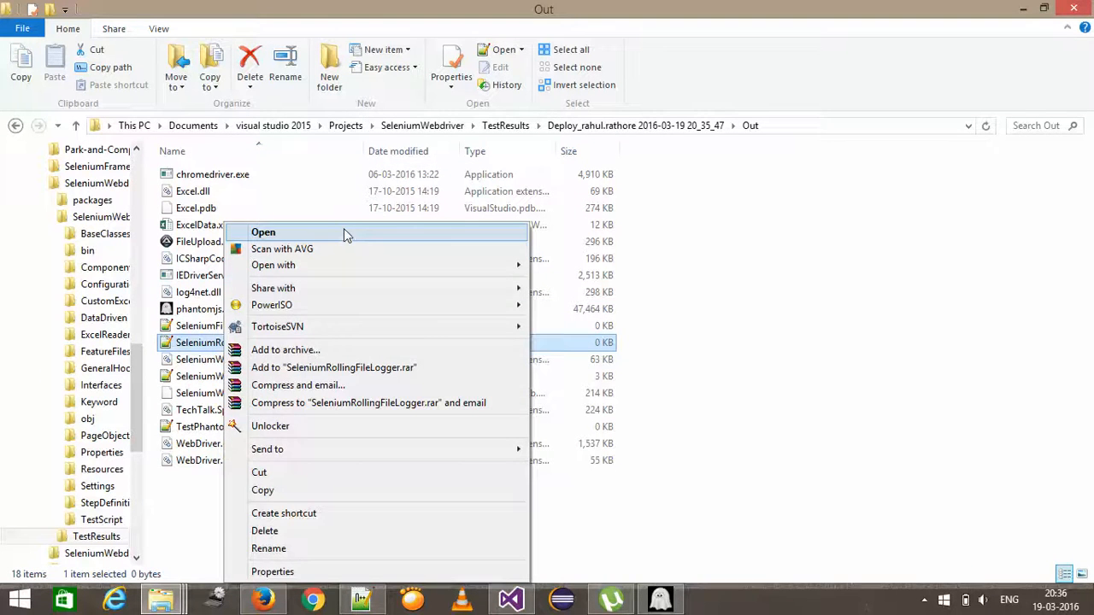
click(263, 231)
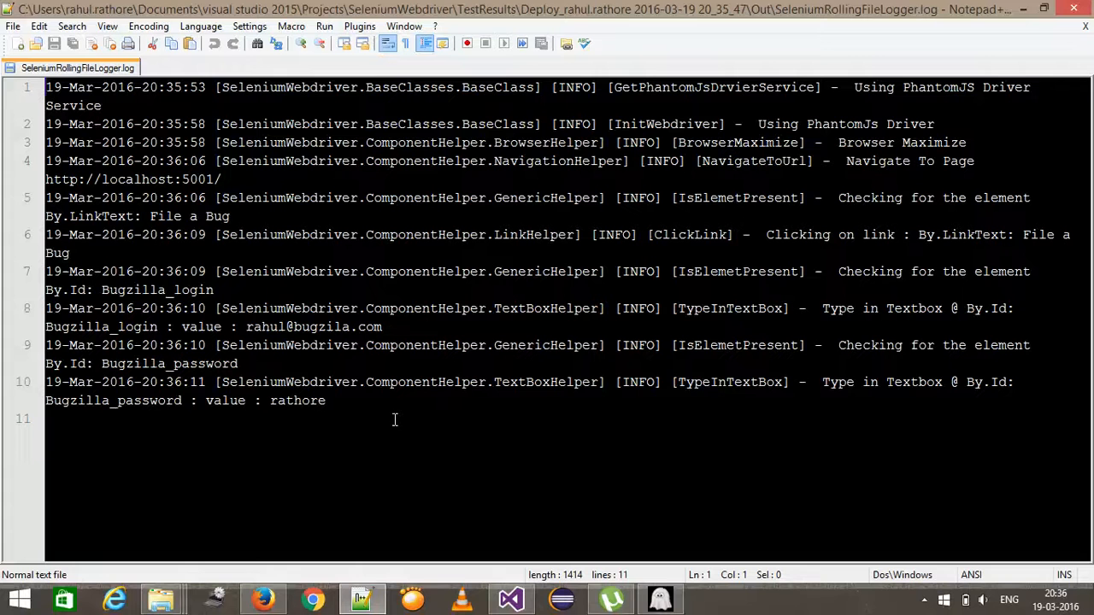
- Inspect the first PhantomJS driver entry and highlight the Navigate To Page message
click(709, 87)
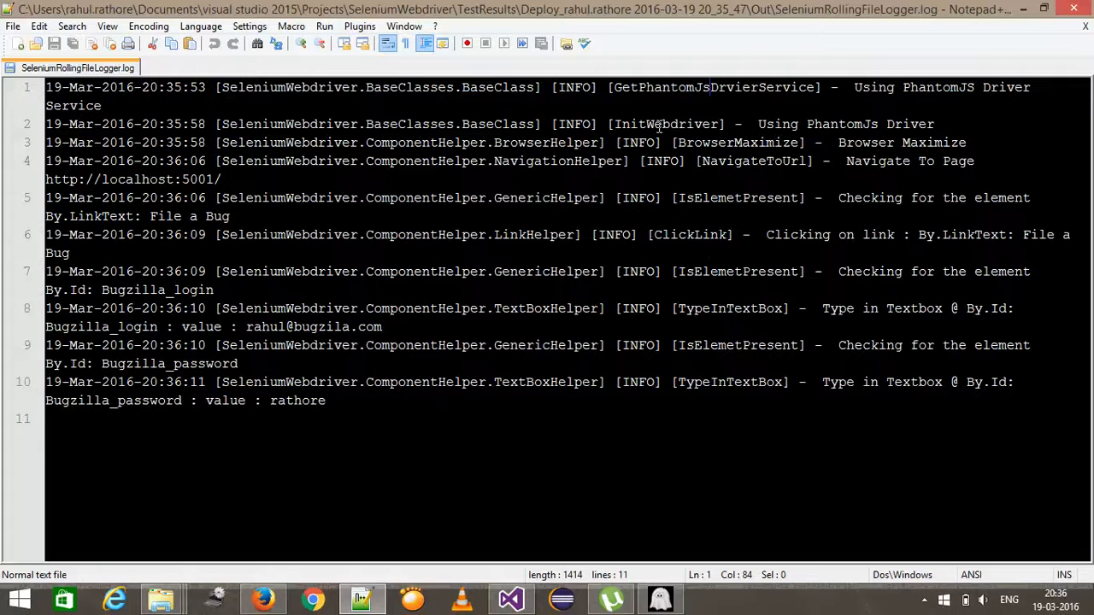
mouse_move(886, 124)
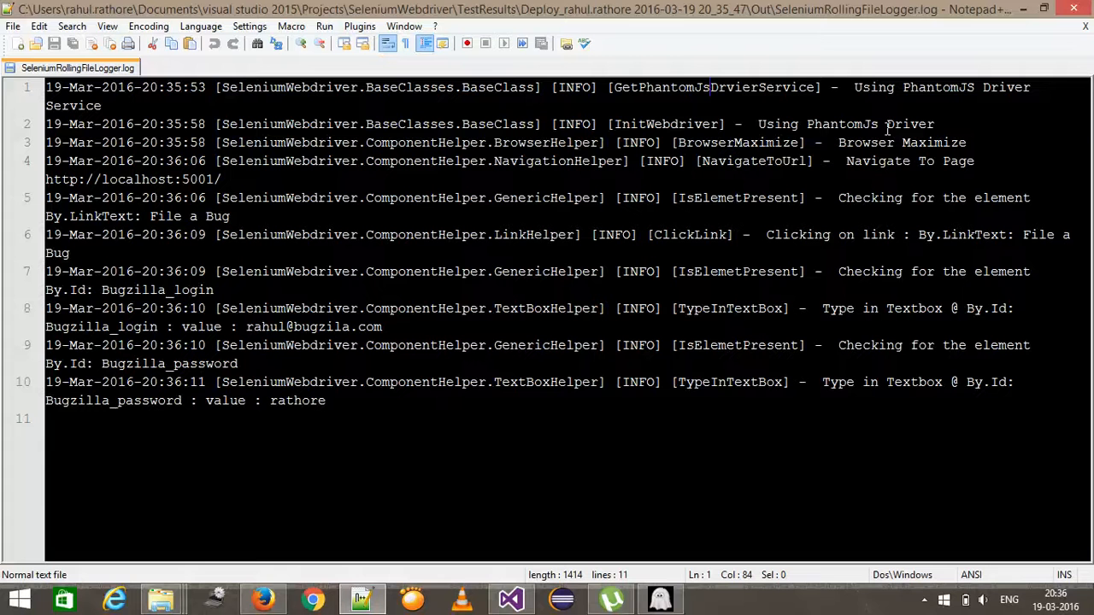
mouse_move(529, 100)
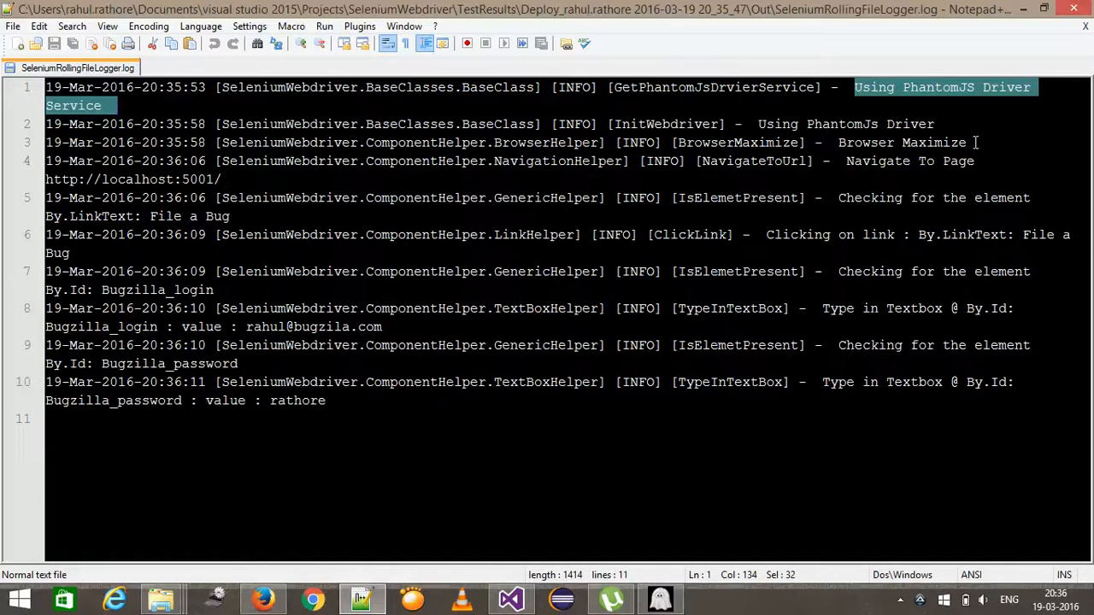
click(855, 161)
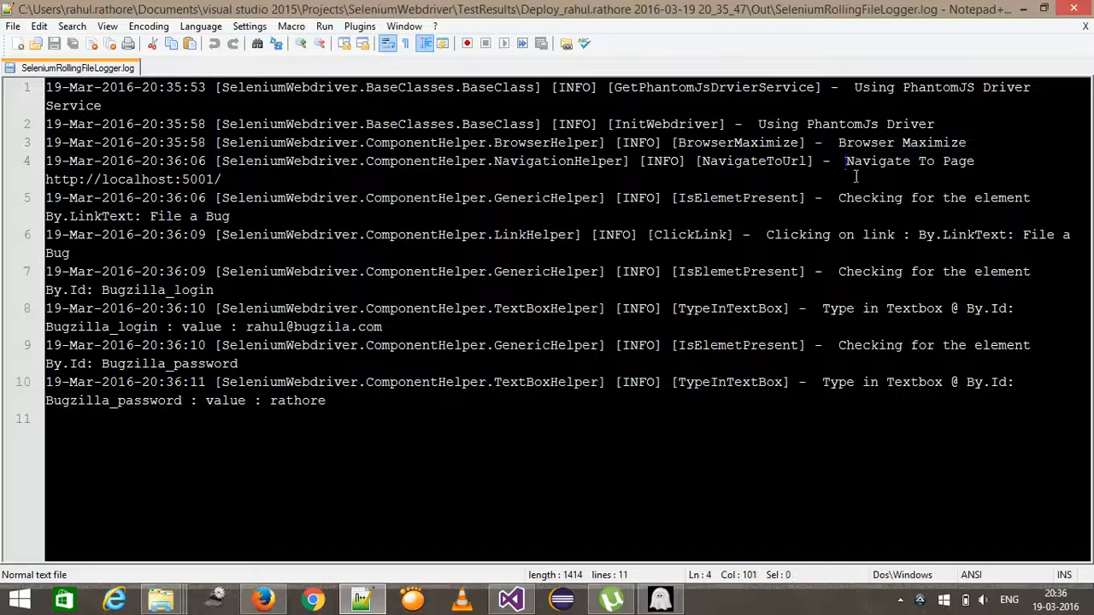
drag(846, 160, 222, 179)
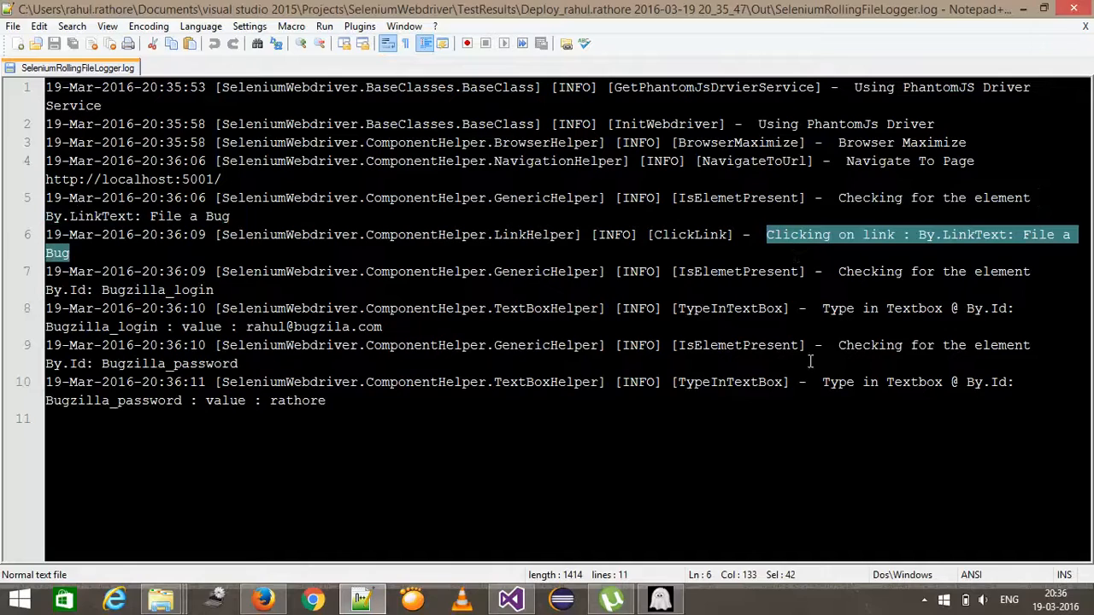
- Reload the log twice to reveal the later test-step entries
click(362, 598)
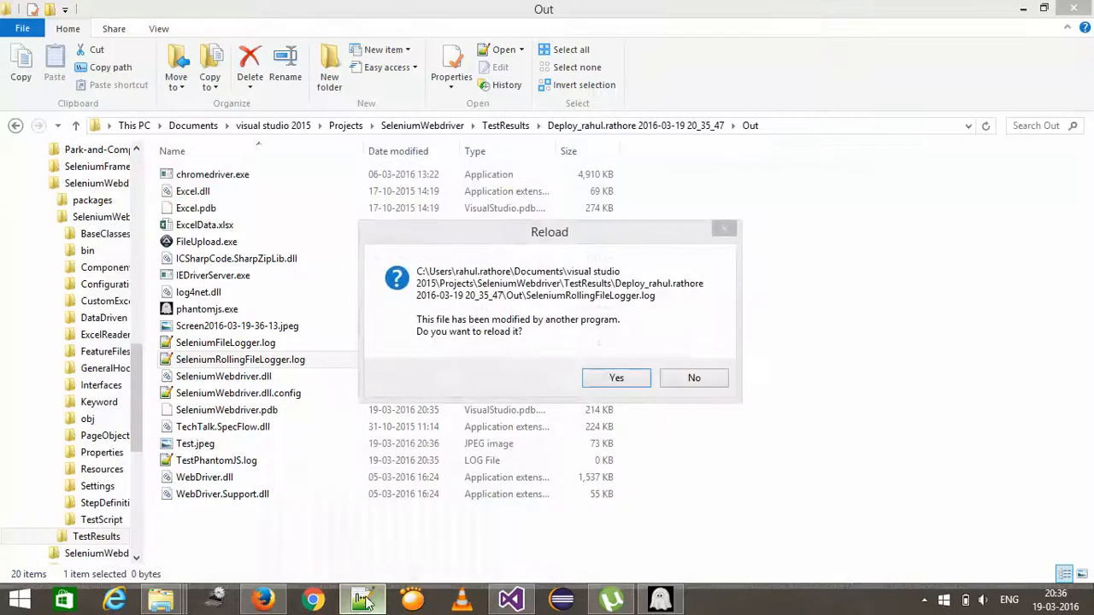
click(616, 378)
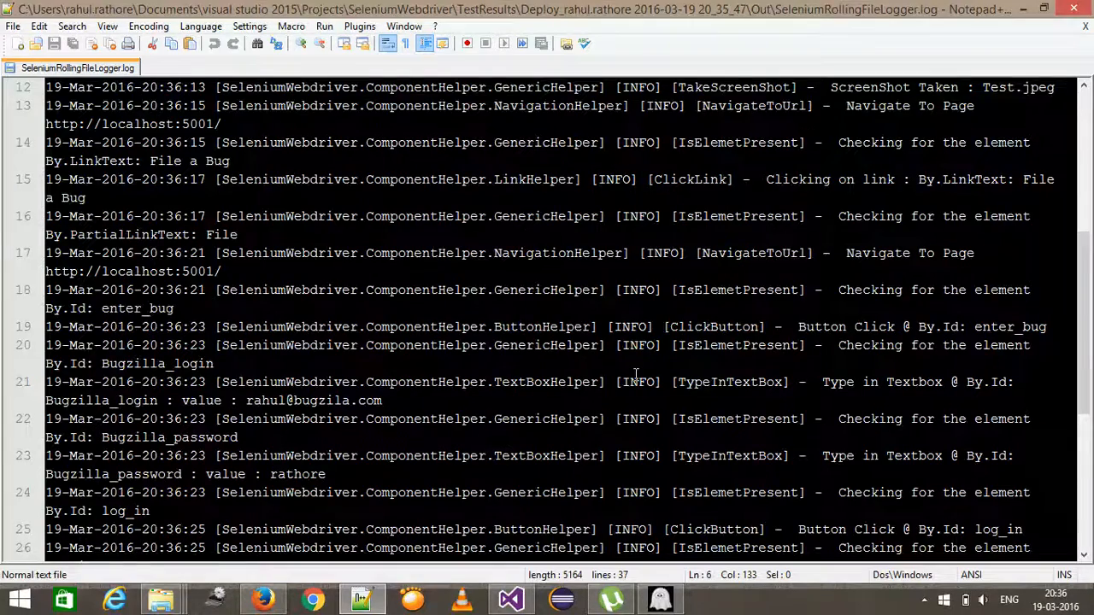
scroll(down, 3)
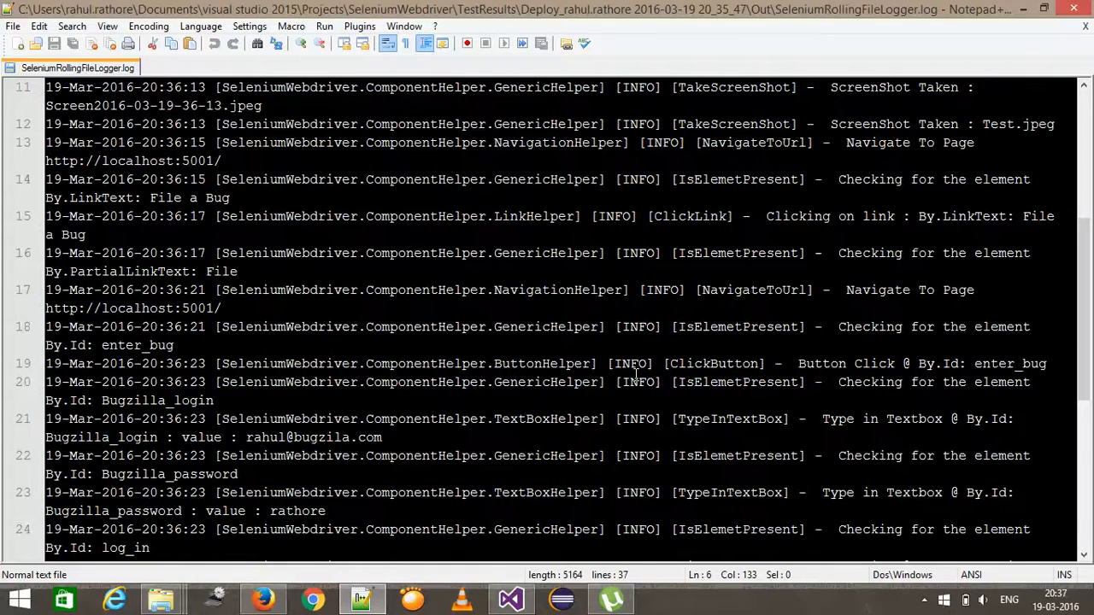
click(362, 598)
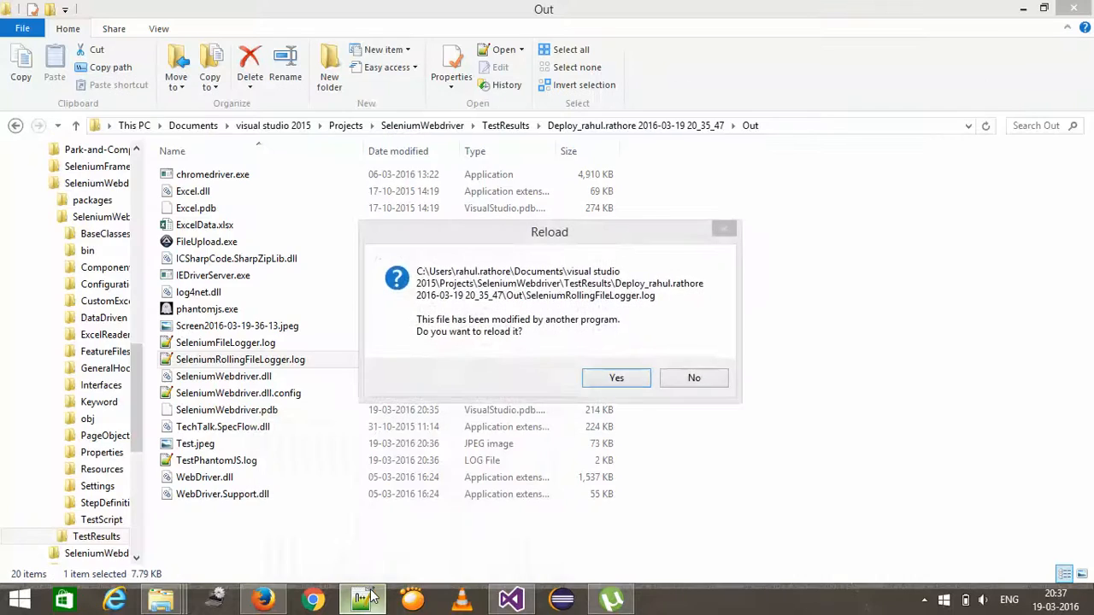
click(616, 378)
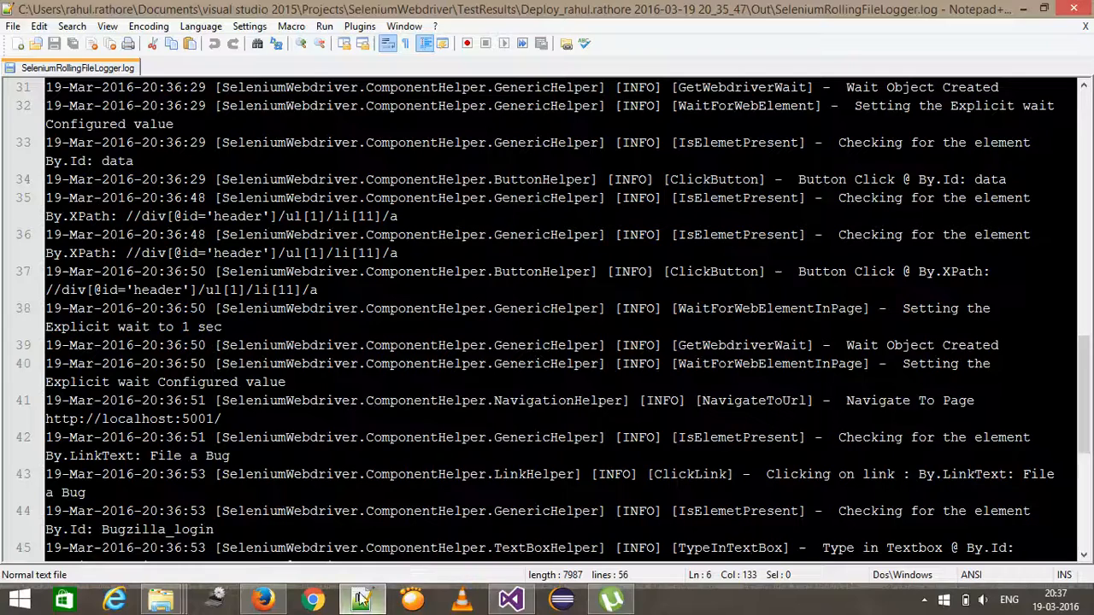
scroll(down, 3)
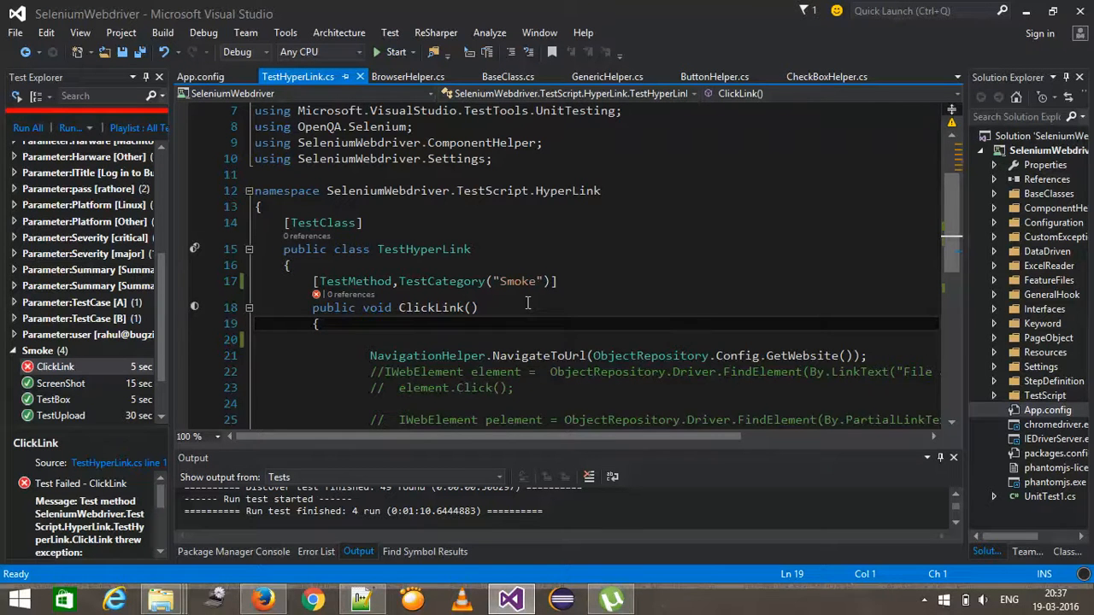
- Declare 'private static readonly ILog Logger = Log4NetHelper.GetXmlLogger(typeof())' in TestHyperLink
scroll(down, 3)
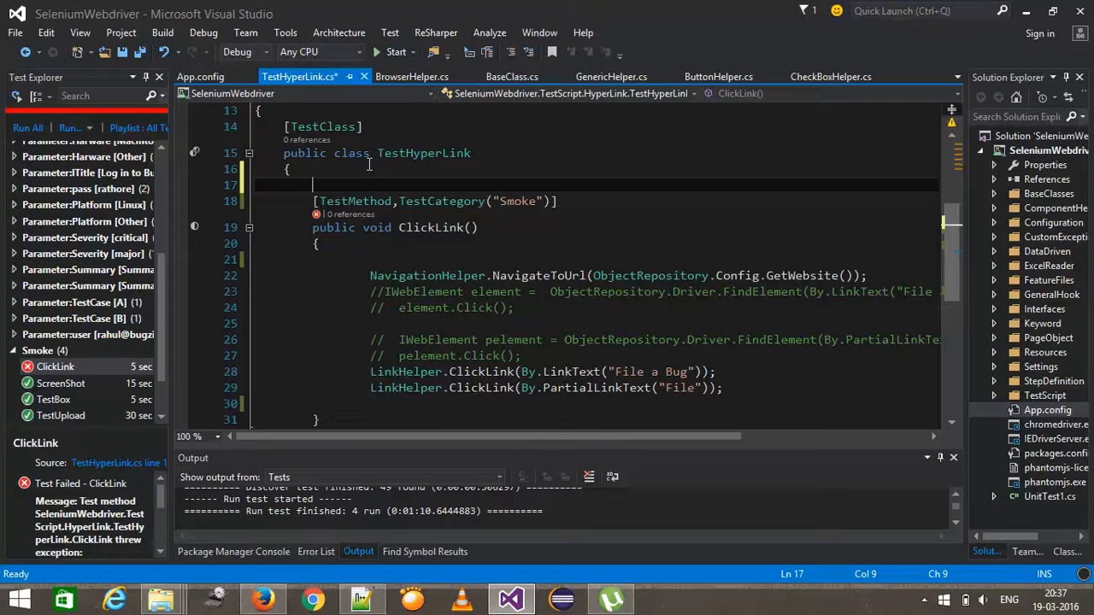
text(private readonly static)
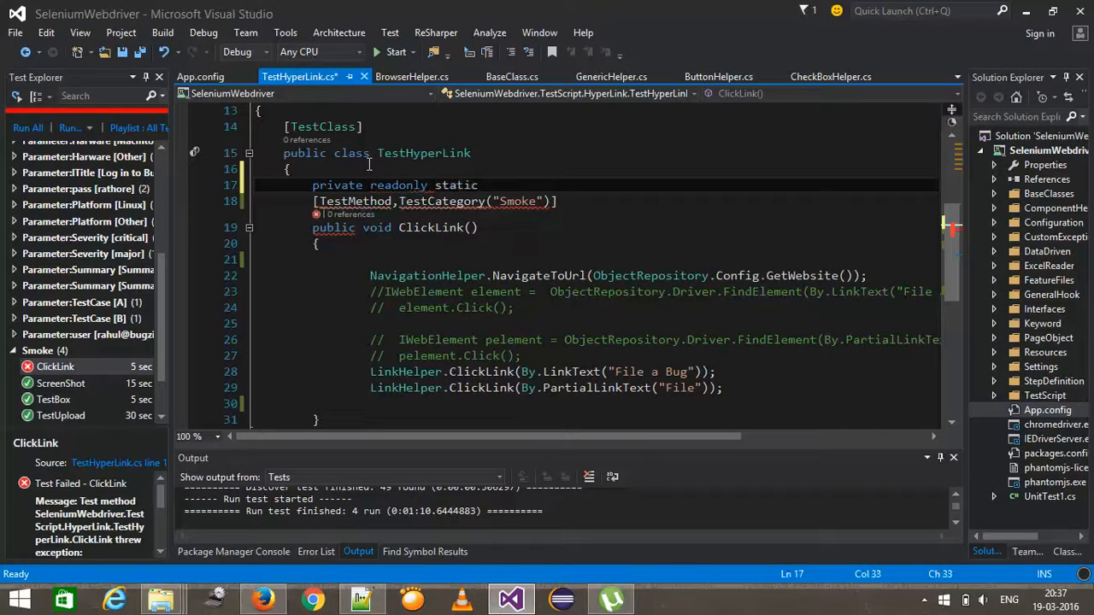
text(Ilo)
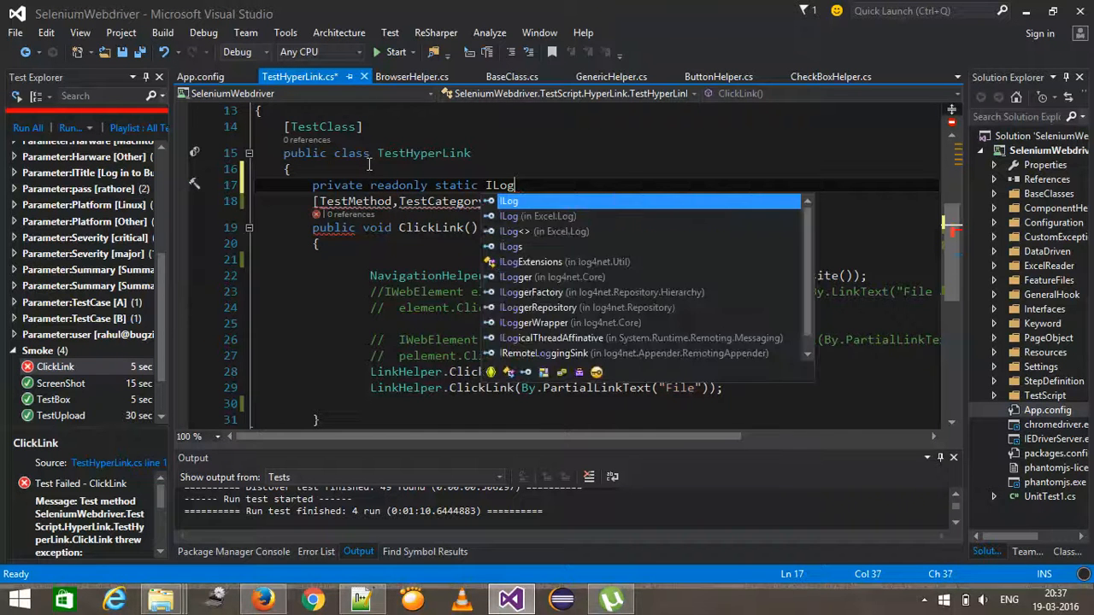
key(Escape)
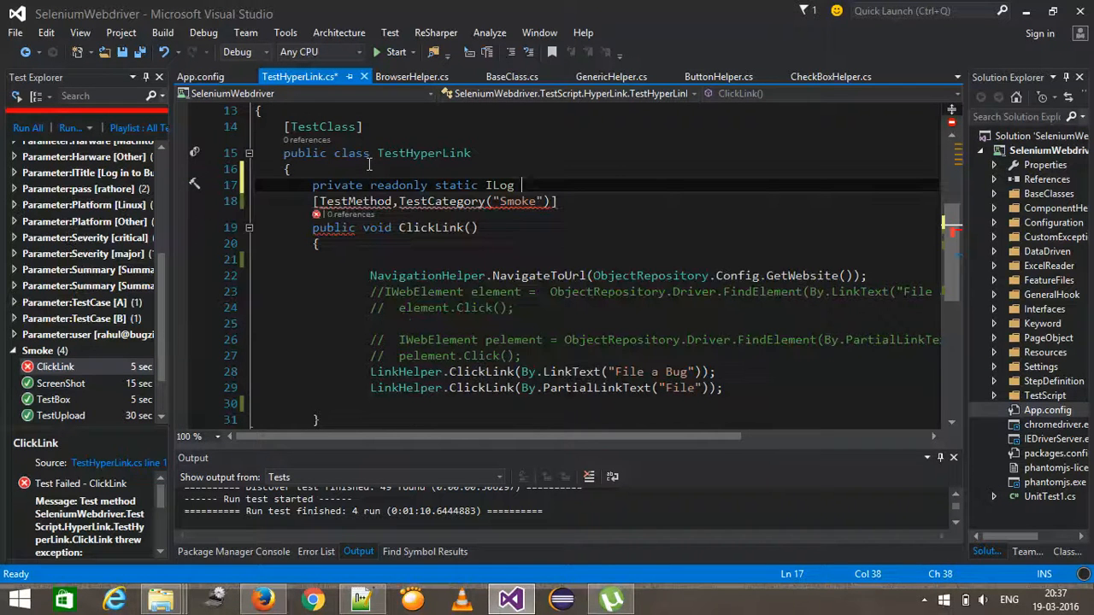
text(Logger =)
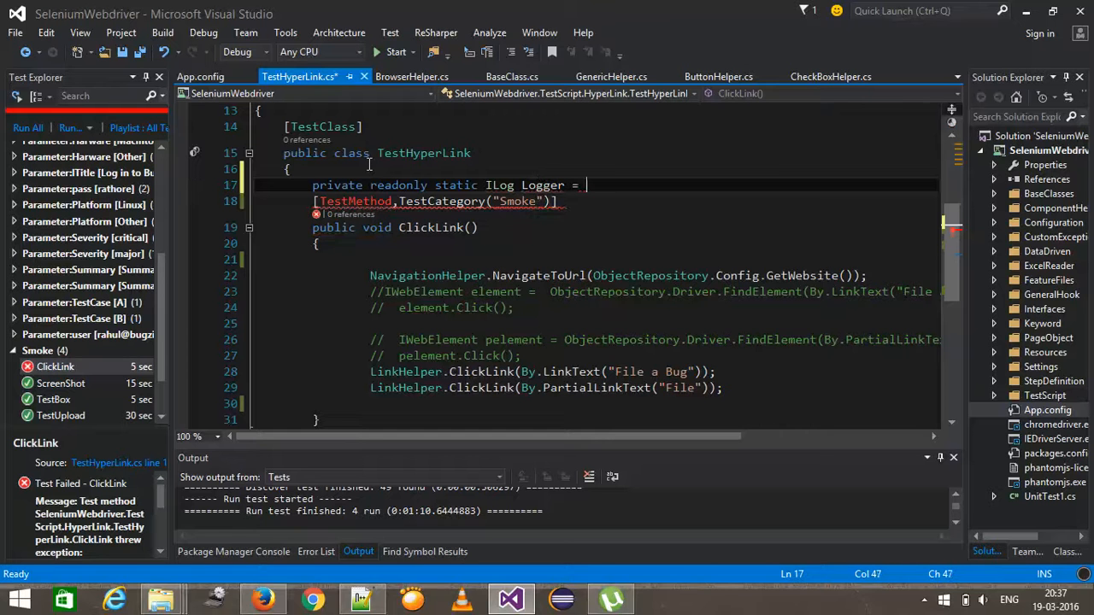
text(Log4NetHelper.)
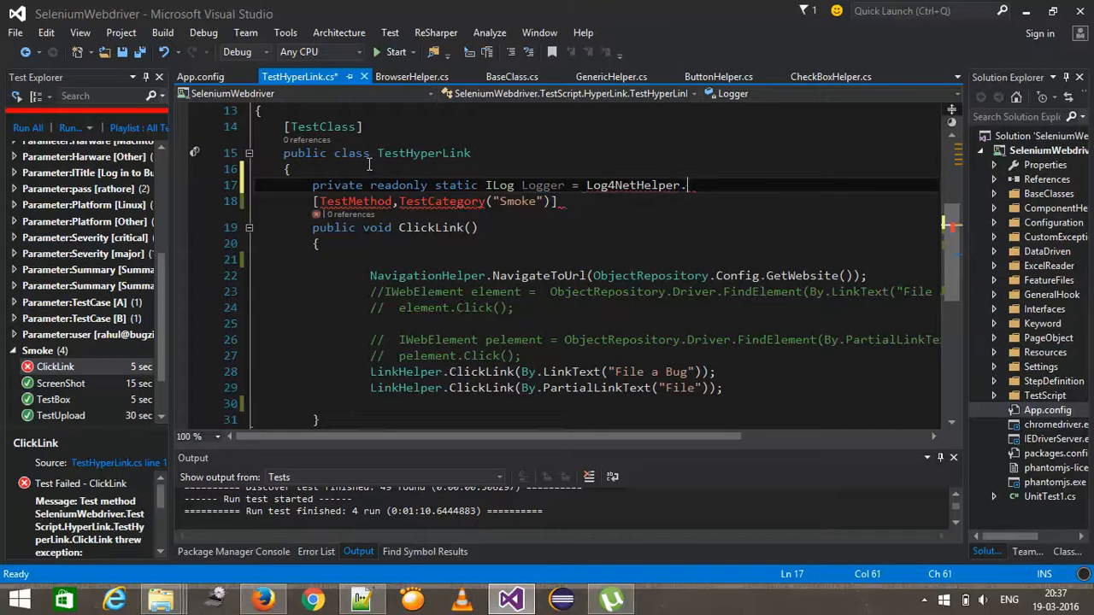
text(GetXmlLogger())
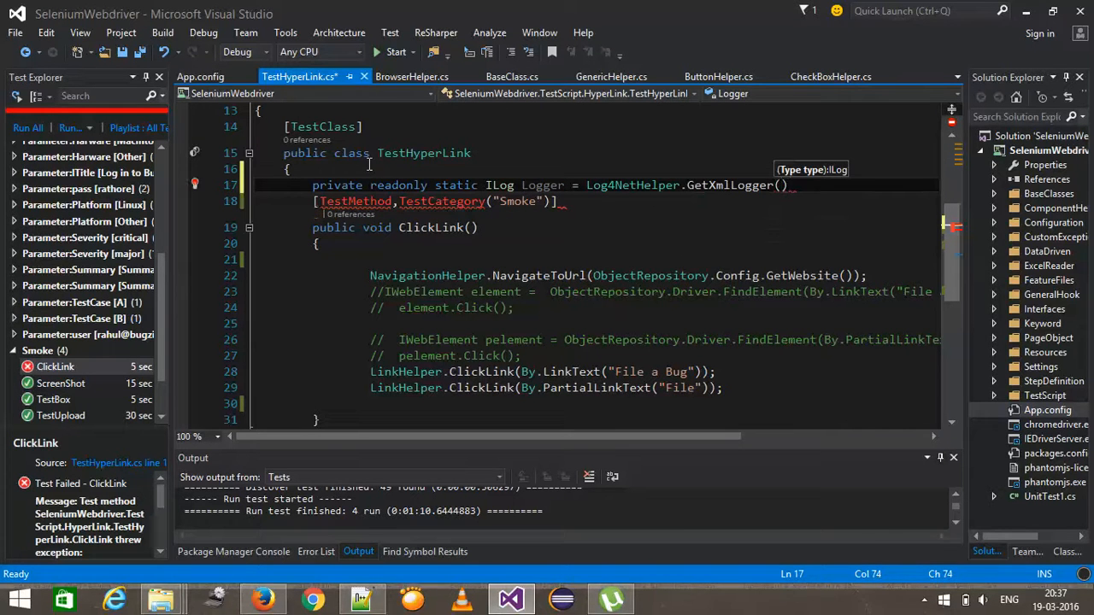
text(typeof())
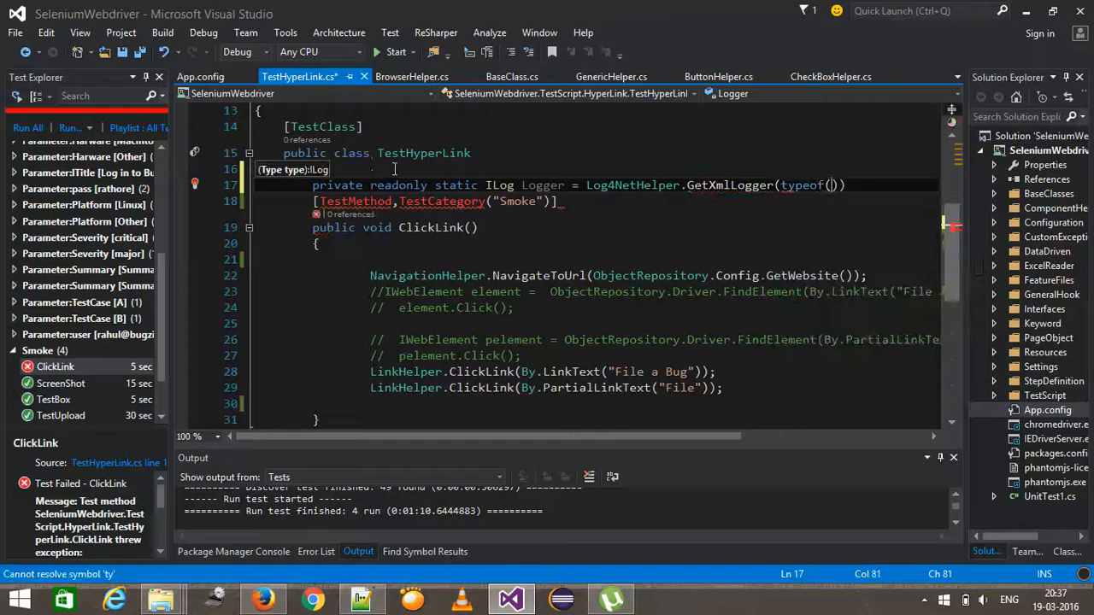
- Fill typeof with TestHyperLink and confirm the Logger field name
double_click(423, 153)
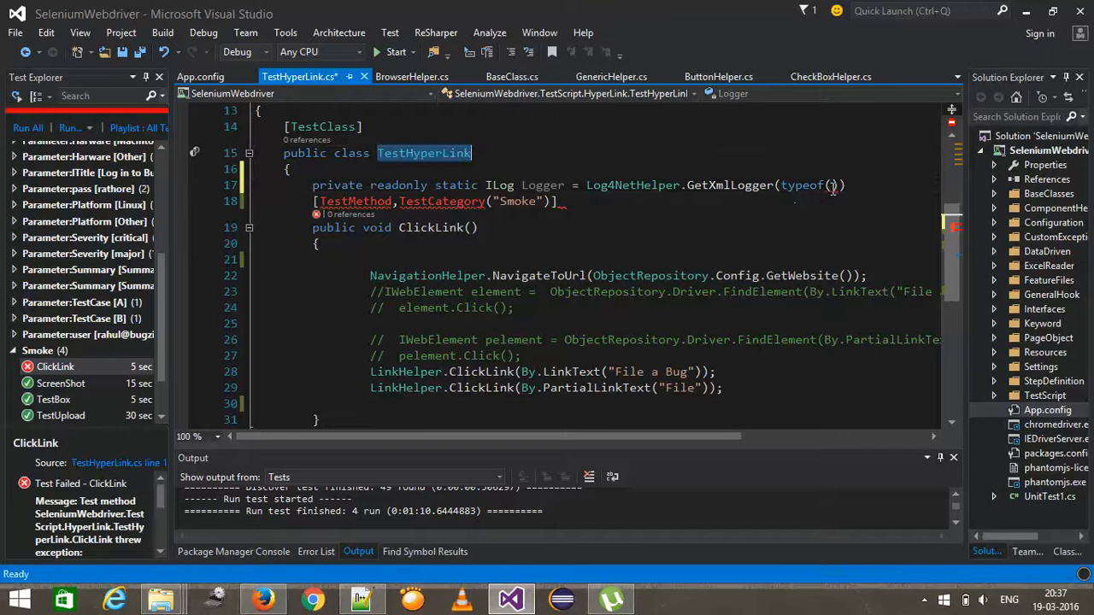
text(TestHyperLink)
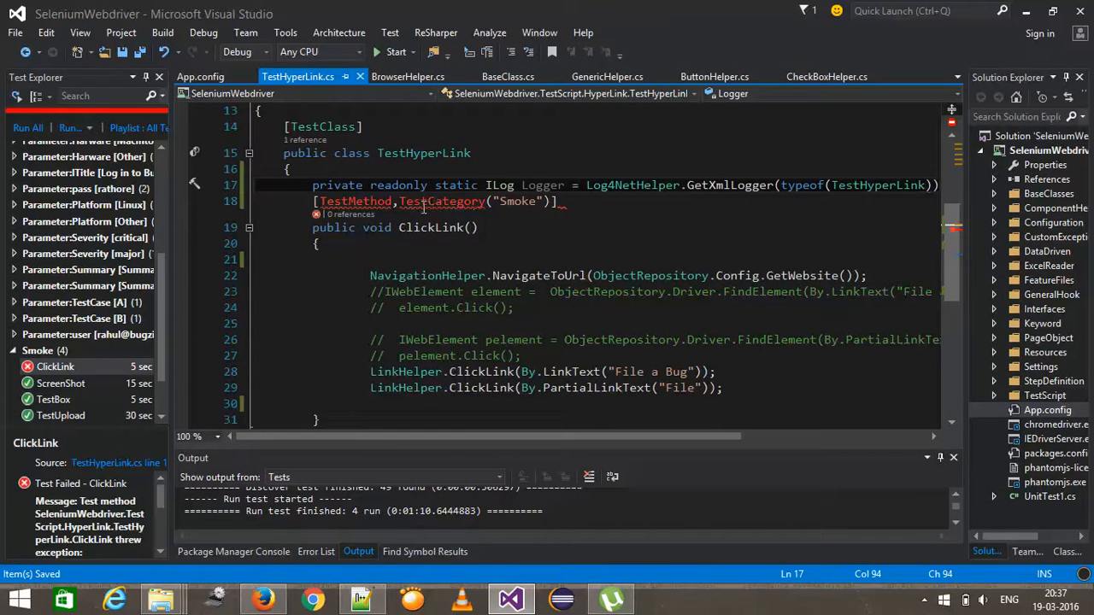
double_click(877, 184)
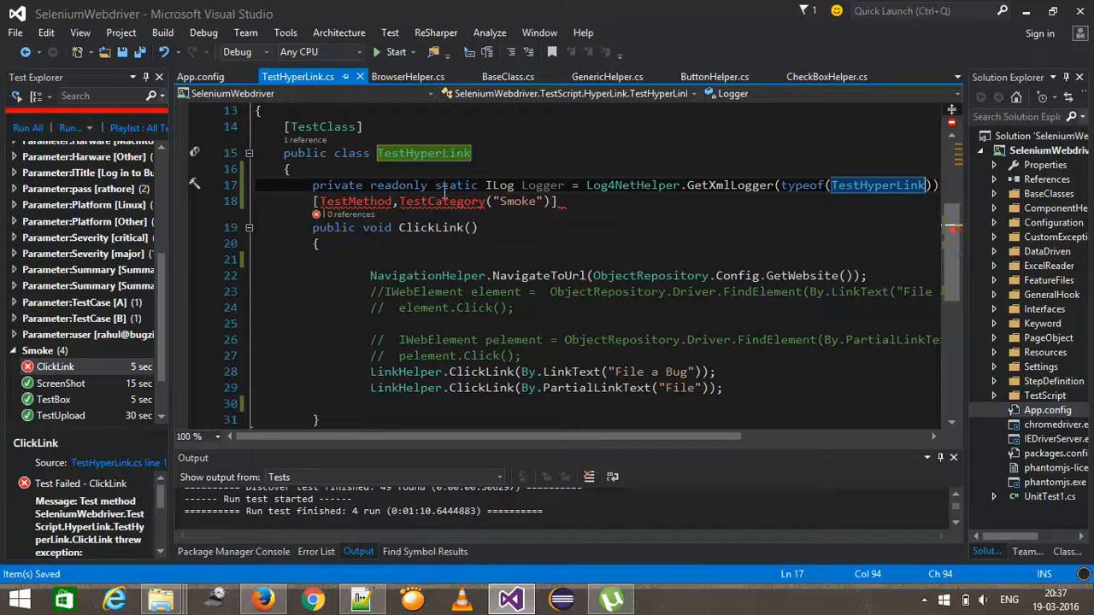
mouse_move(543, 186)
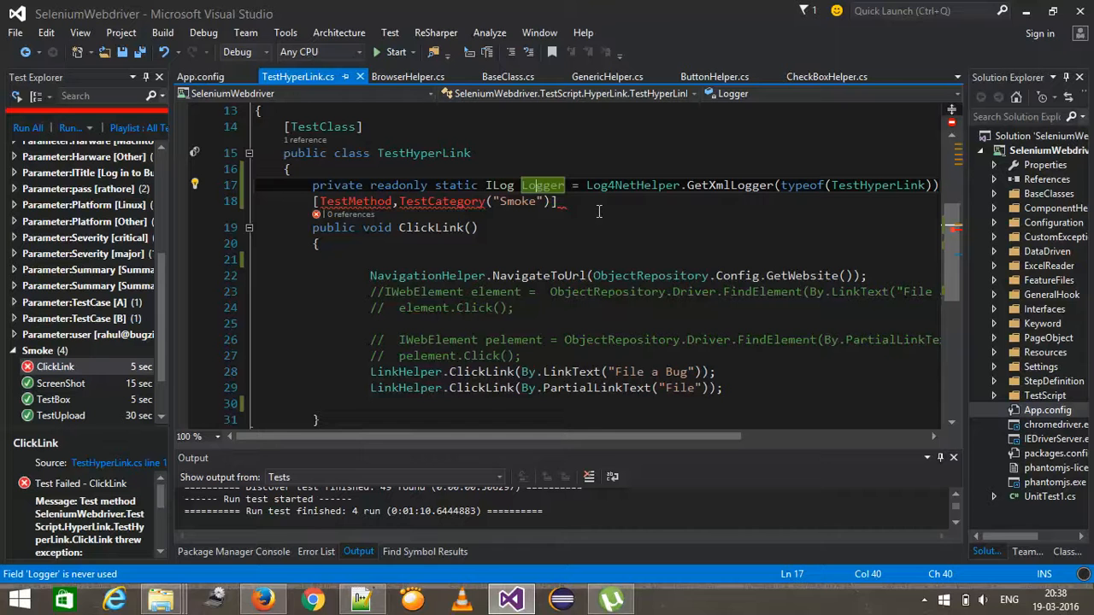
double_click(398, 185)
text( static)
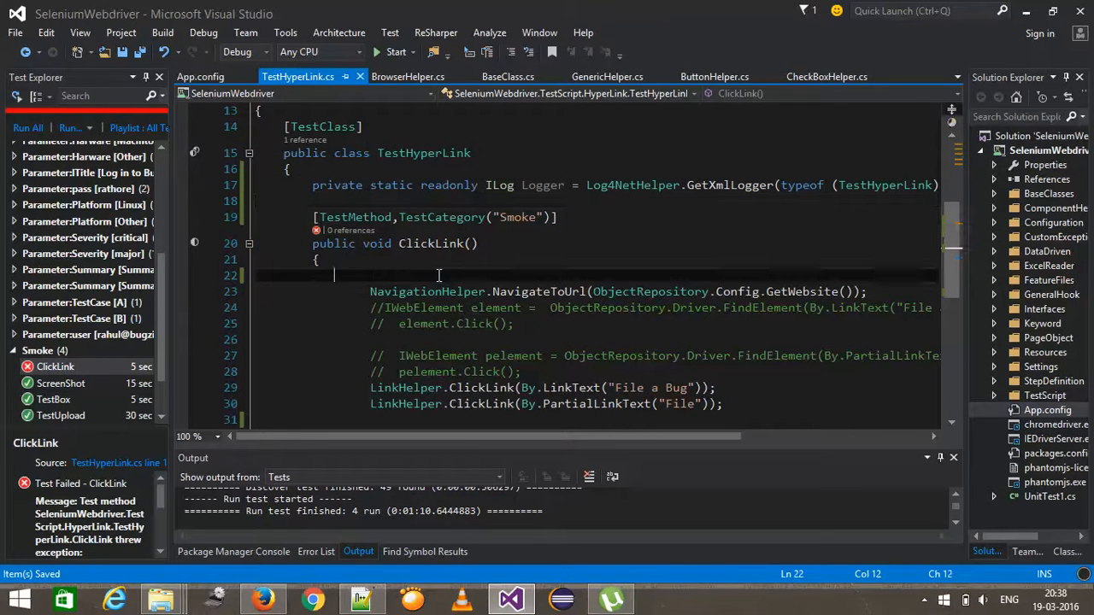
- Wrap ClickLink in try/catch logging exception.StackTrace via Logger.Error
text(try)
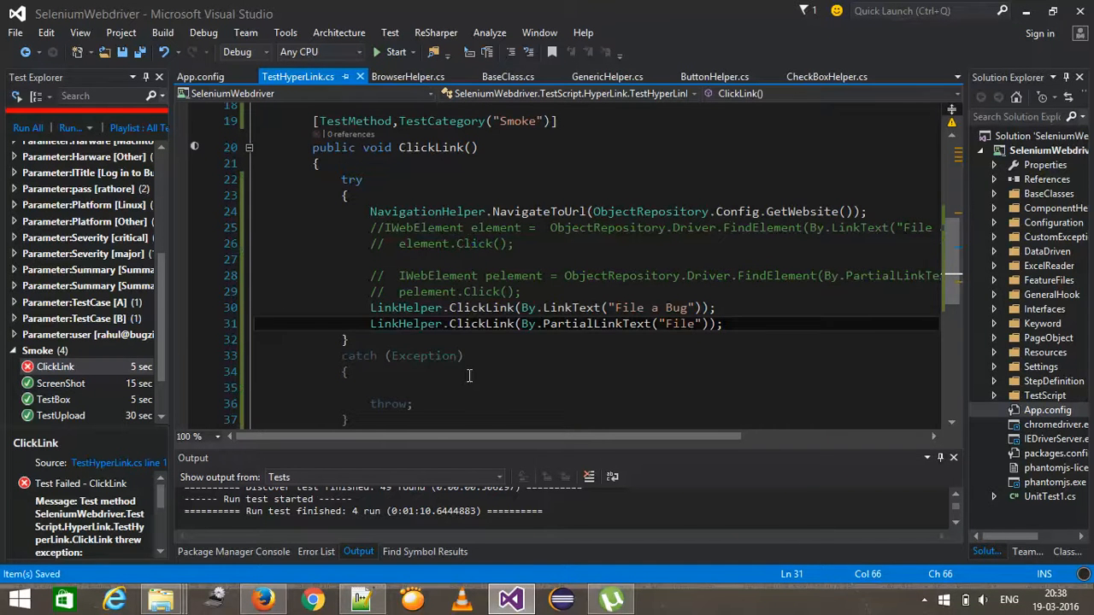
text(e)
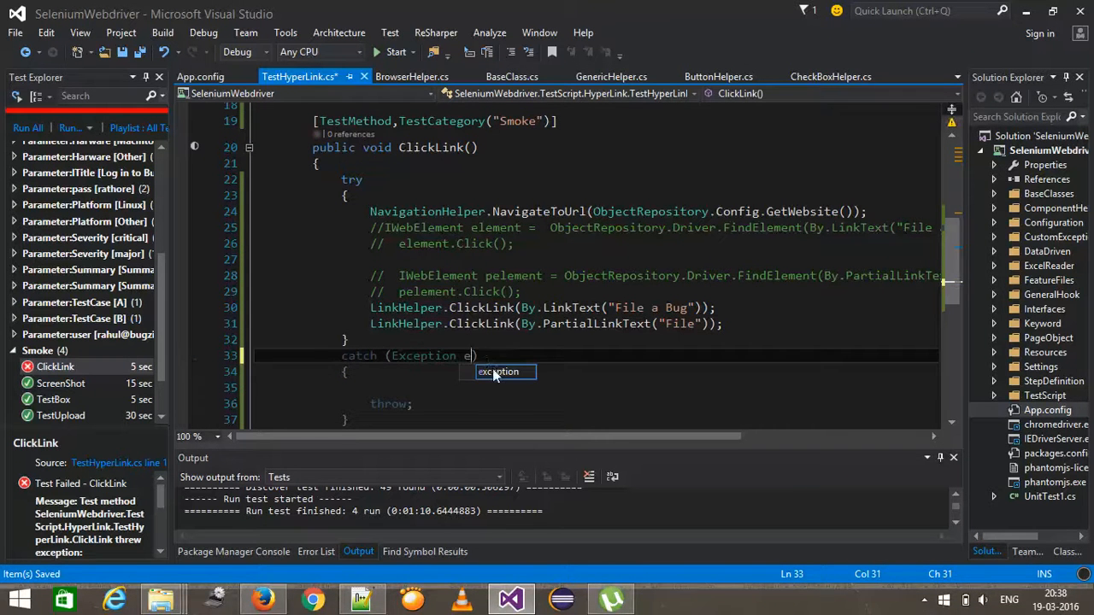
text(exception)
click(596, 388)
text(Logger.e)
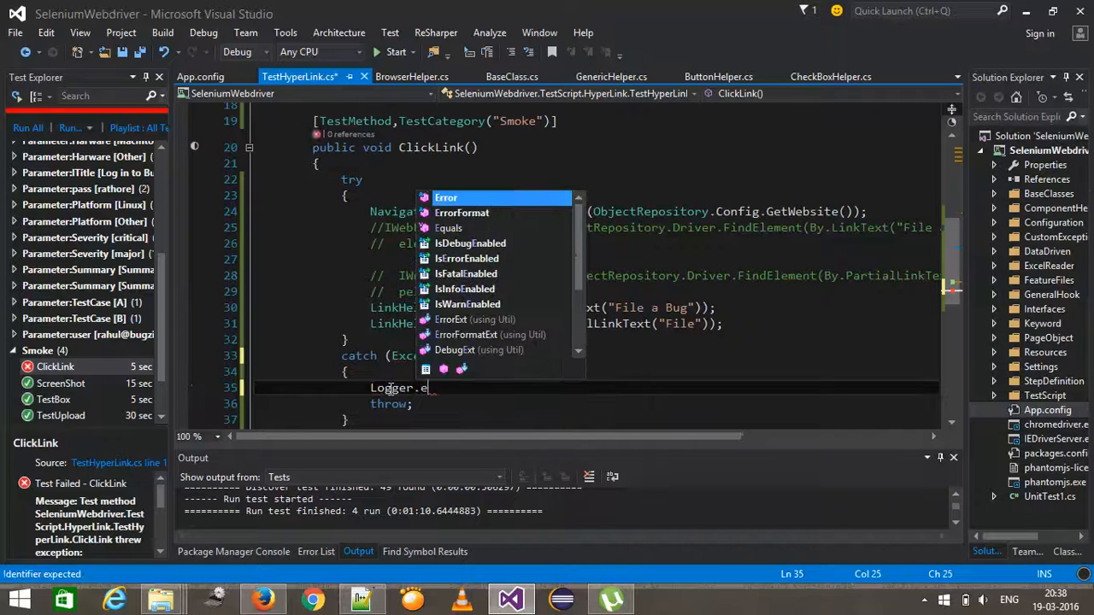
text(Error();)
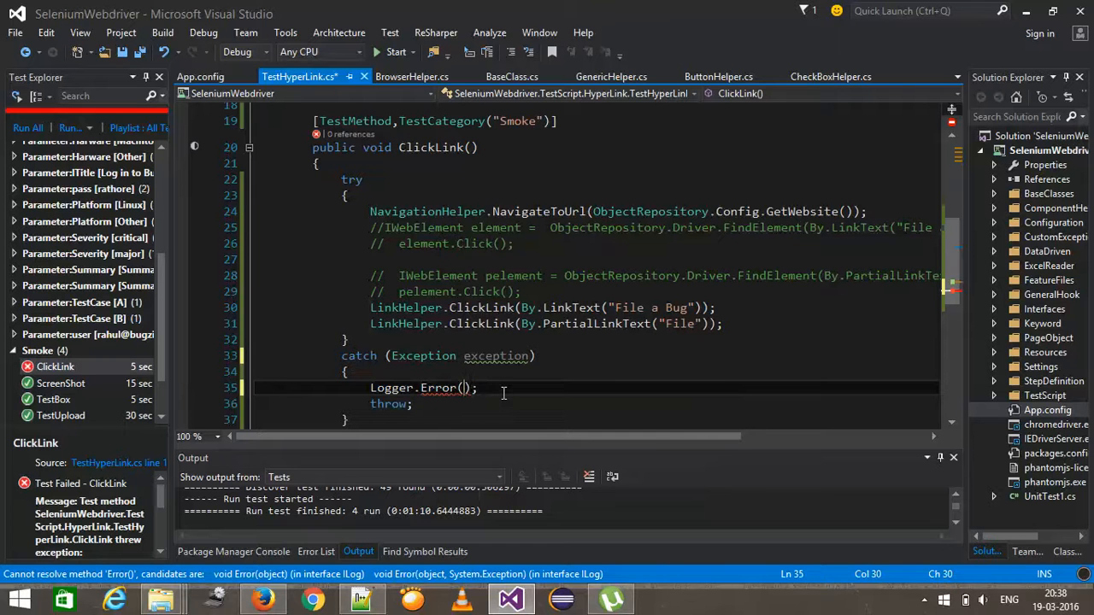
text(e)
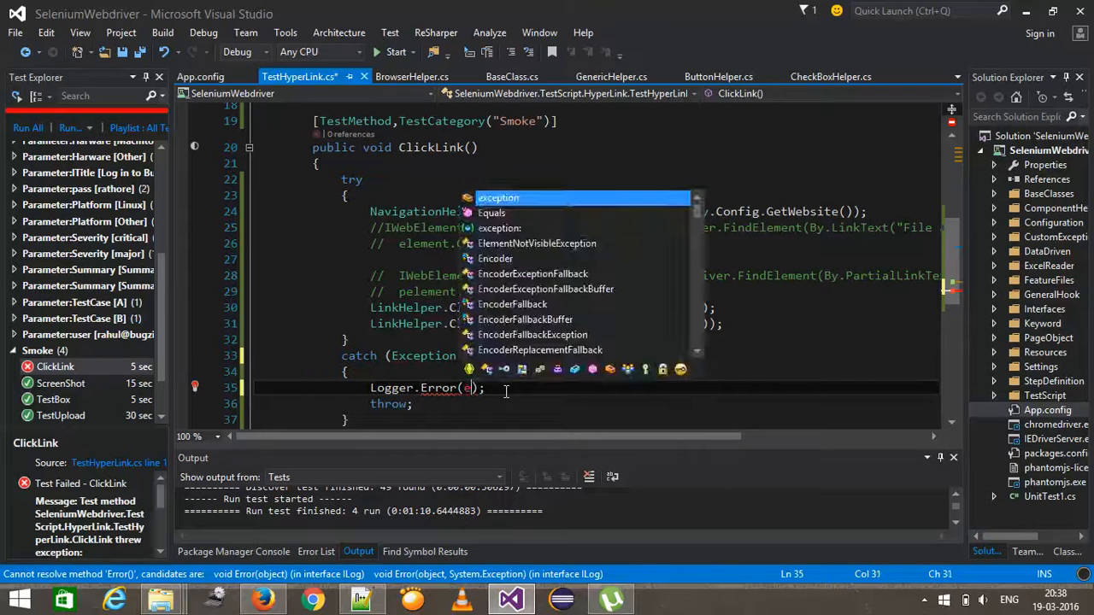
text(xception.StackTrace)
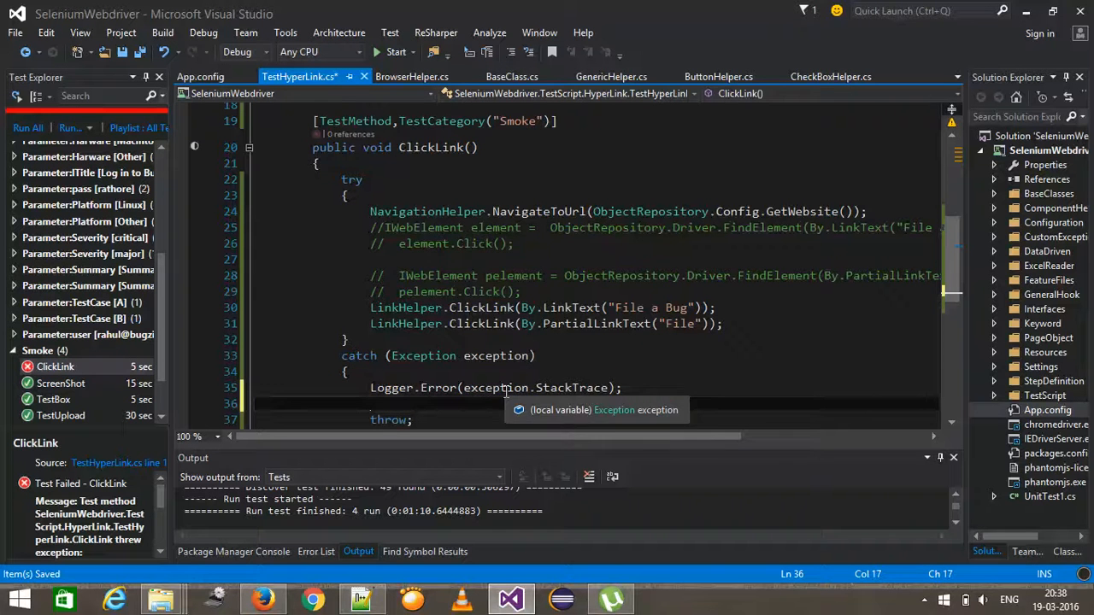
- Add GenericHelper.TakeScreenShot() after the error log and save
text(GenericHelper.TakeScreenShot();)
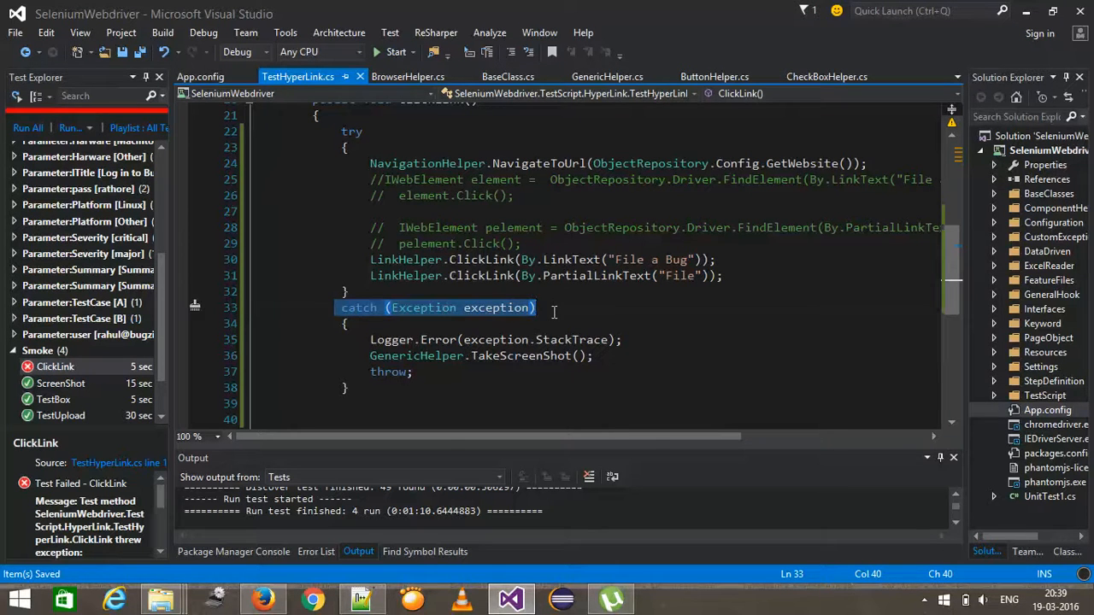
scroll(down, 3)
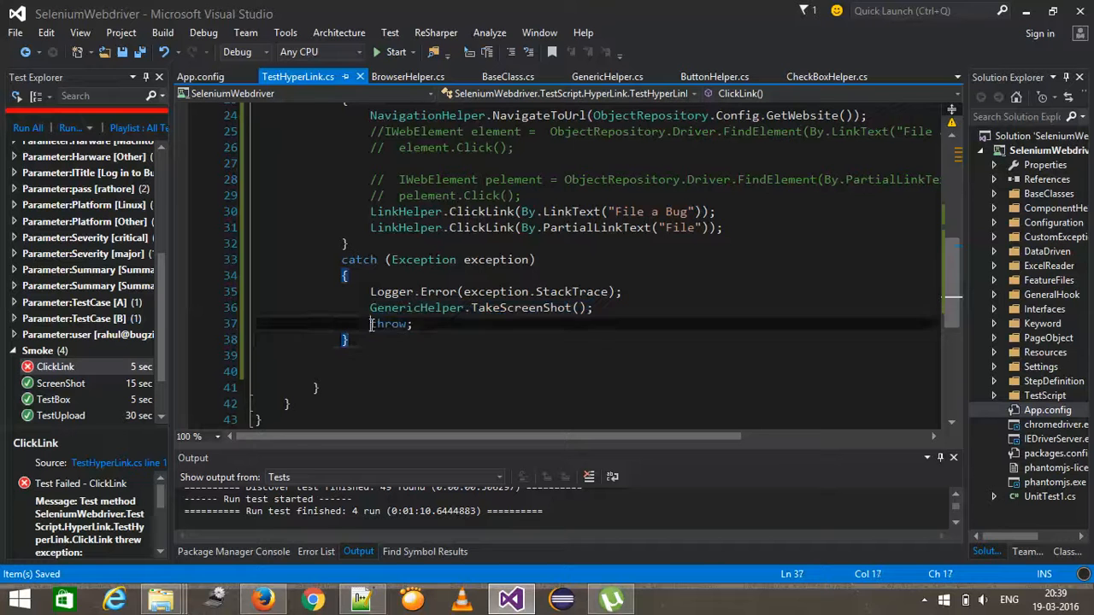
double_click(390, 323)
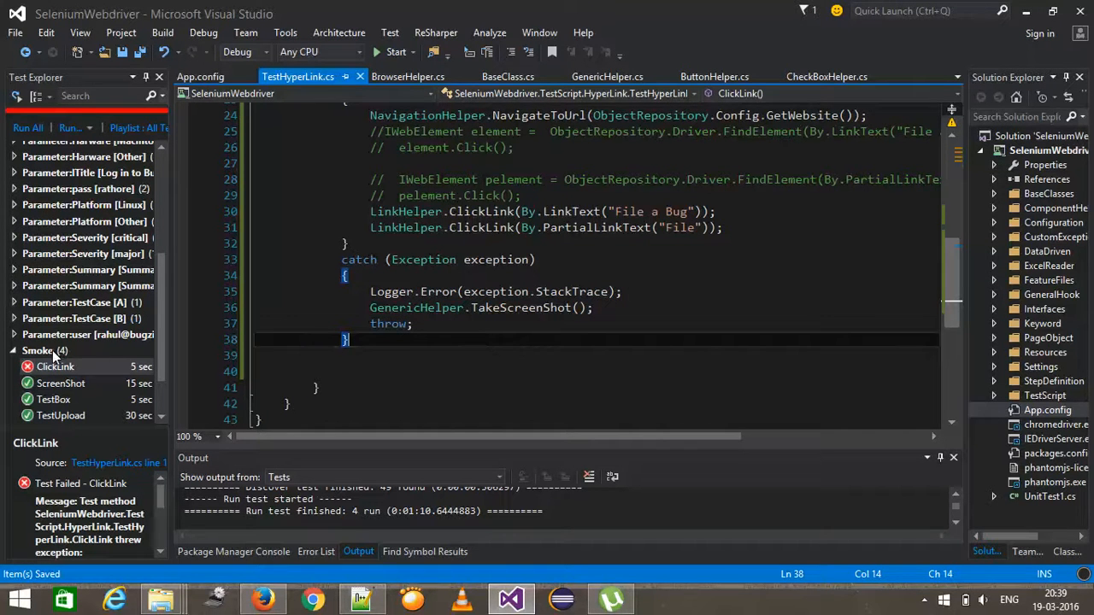
- Rerun the Smoke group tests and switch to File Explorer
right_click(39, 351)
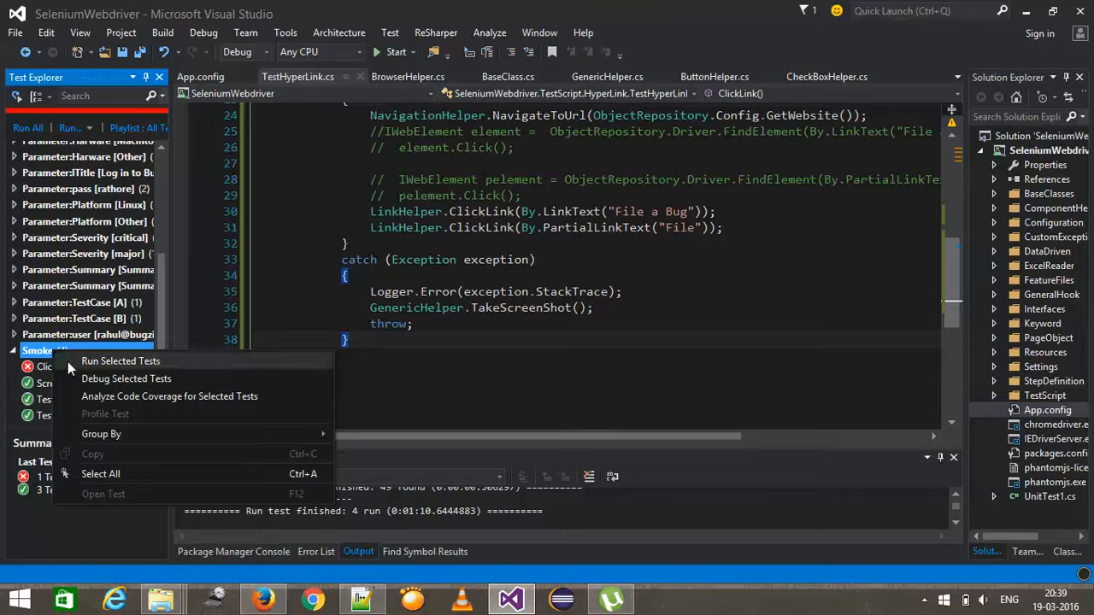
click(121, 361)
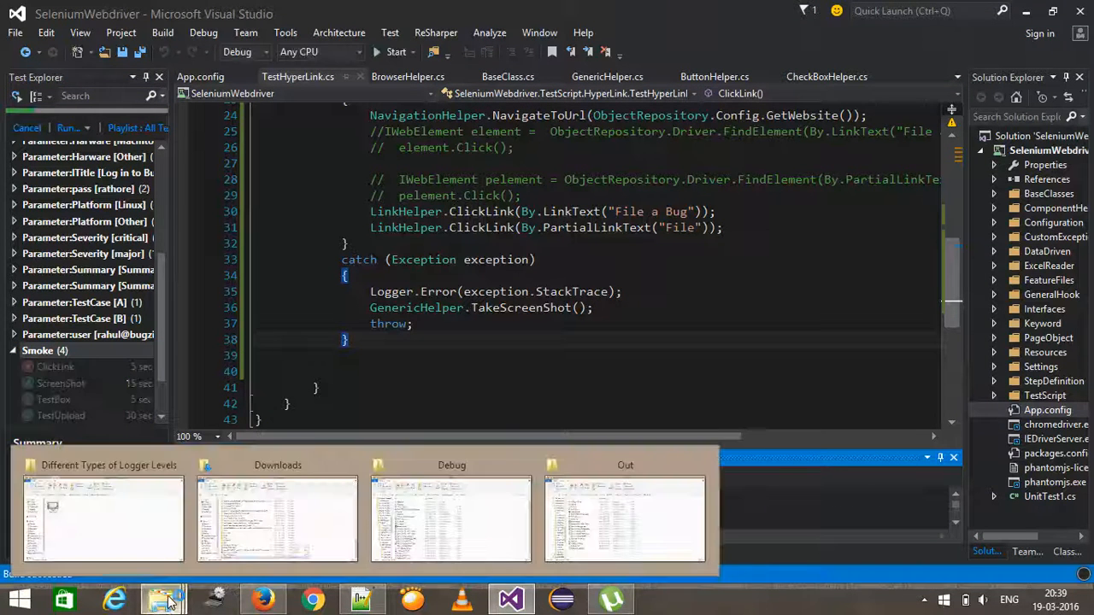
click(625, 519)
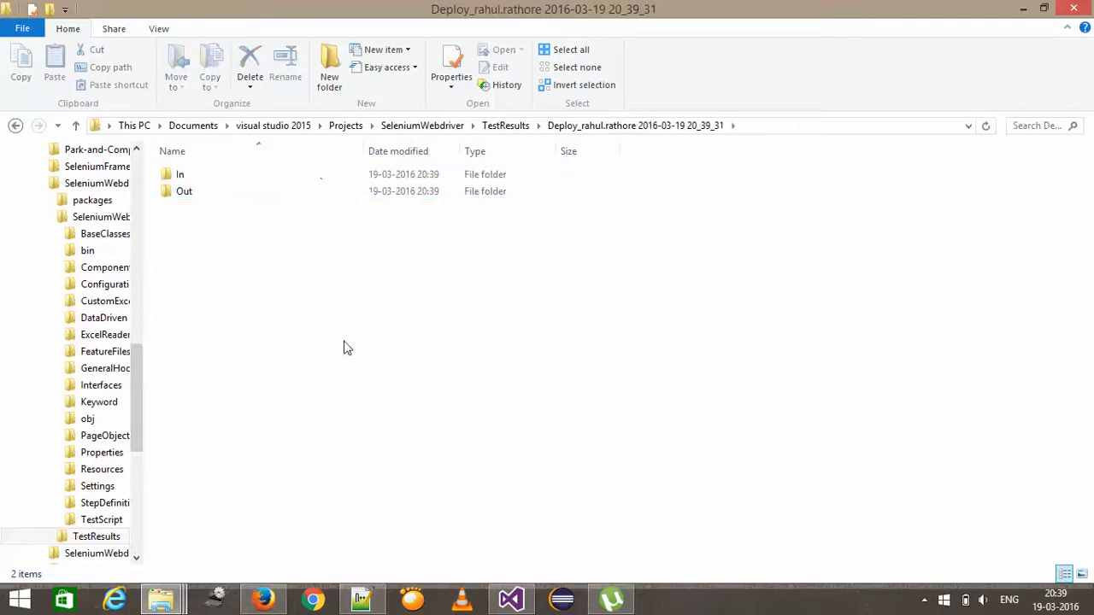
- Open the new deployment's Out folder and select the SeleniumFileLogger log
double_click(183, 191)
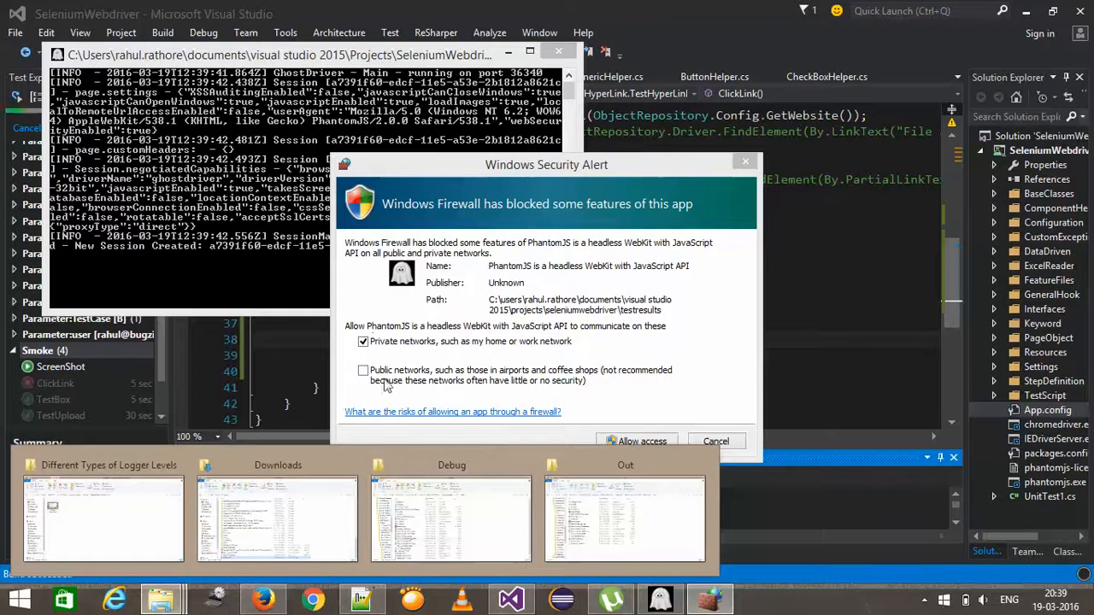
click(363, 370)
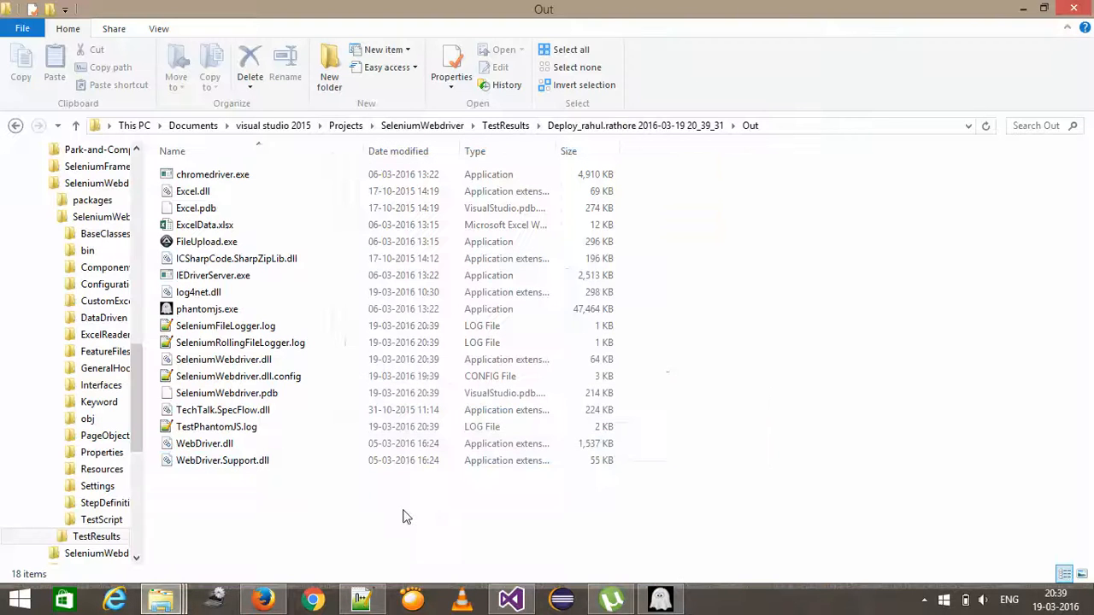
click(240, 343)
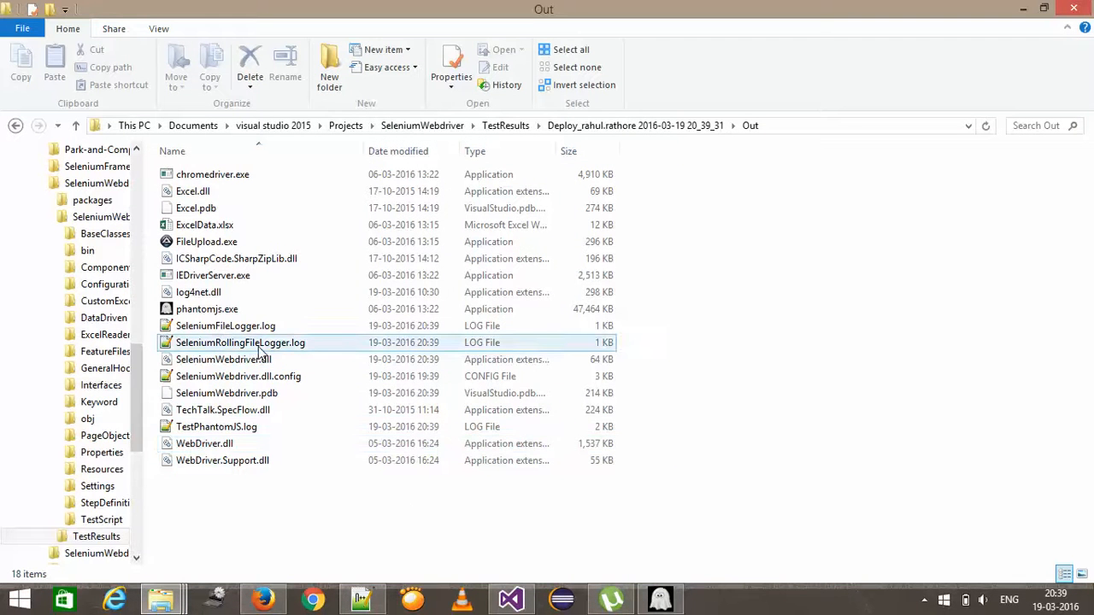
right_click(240, 343)
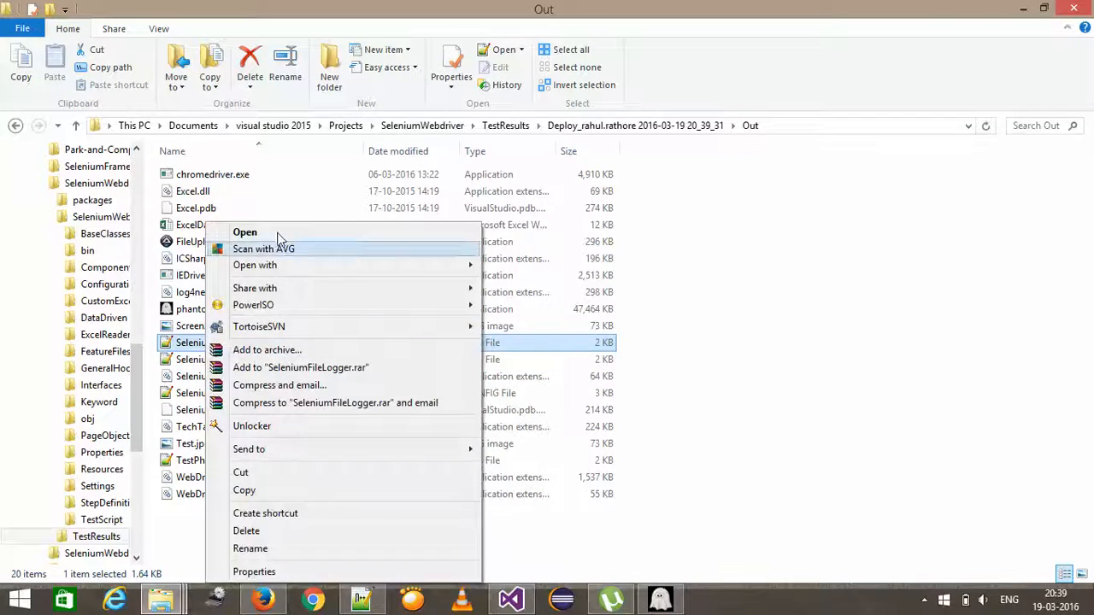
click(245, 232)
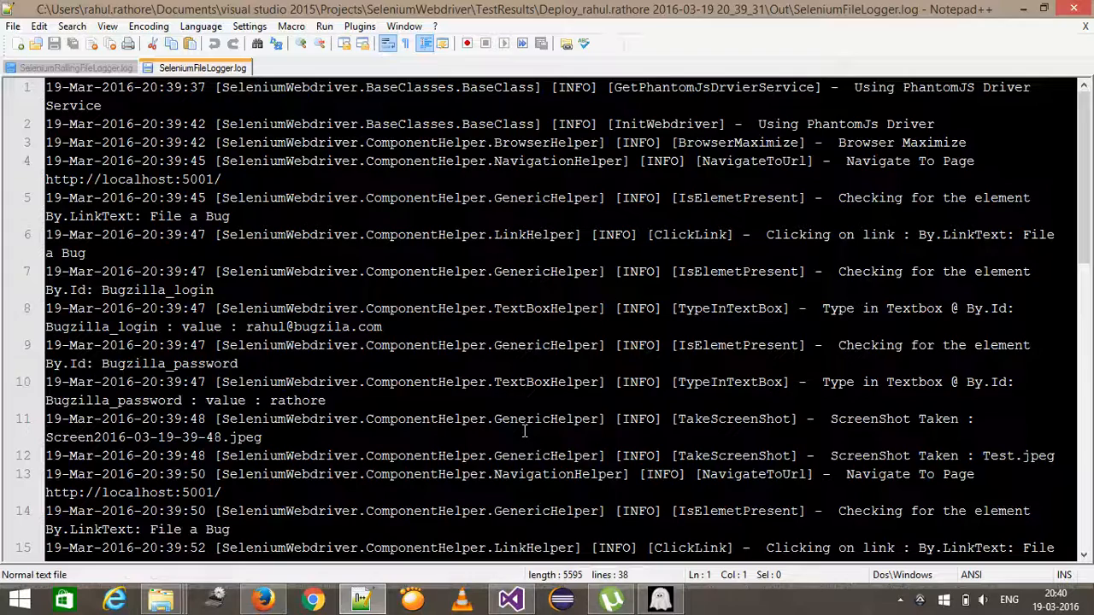
scroll(down, 3)
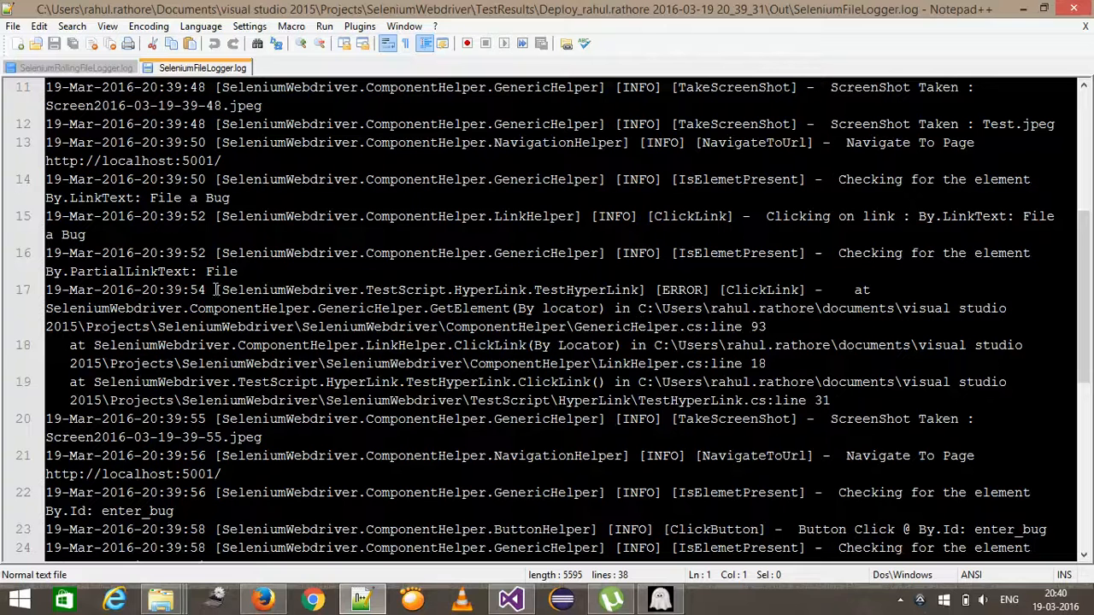
drag(217, 290, 828, 400)
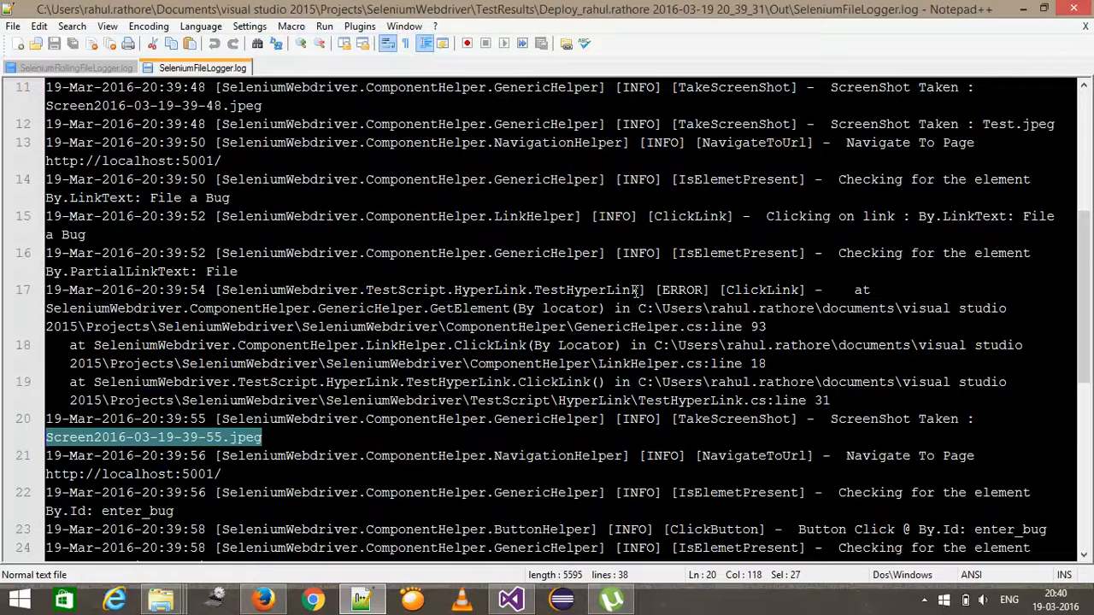
click(510, 598)
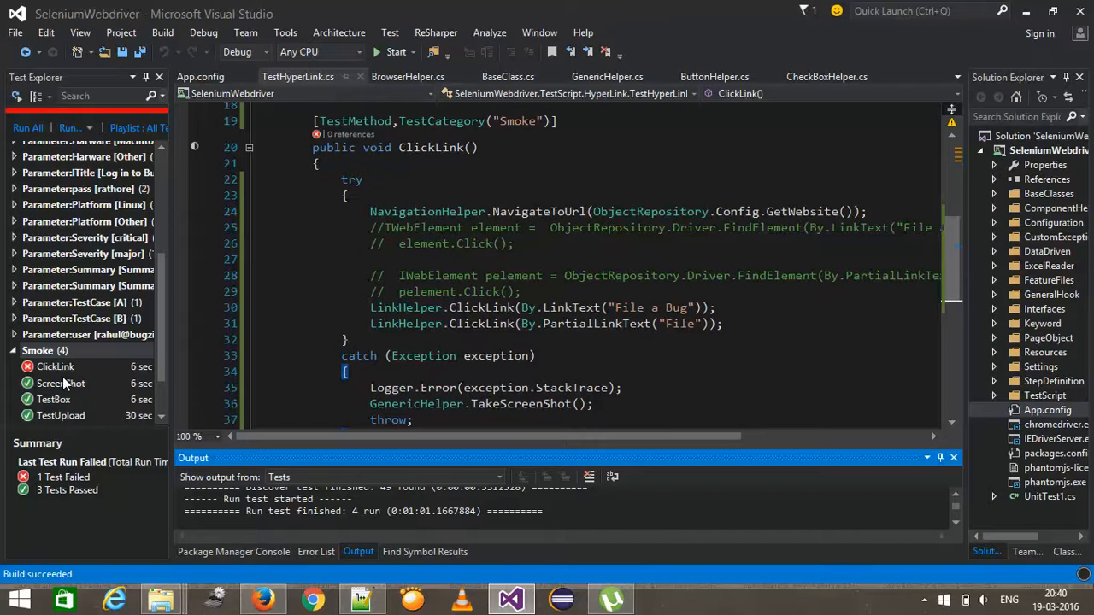
mouse_move(60, 422)
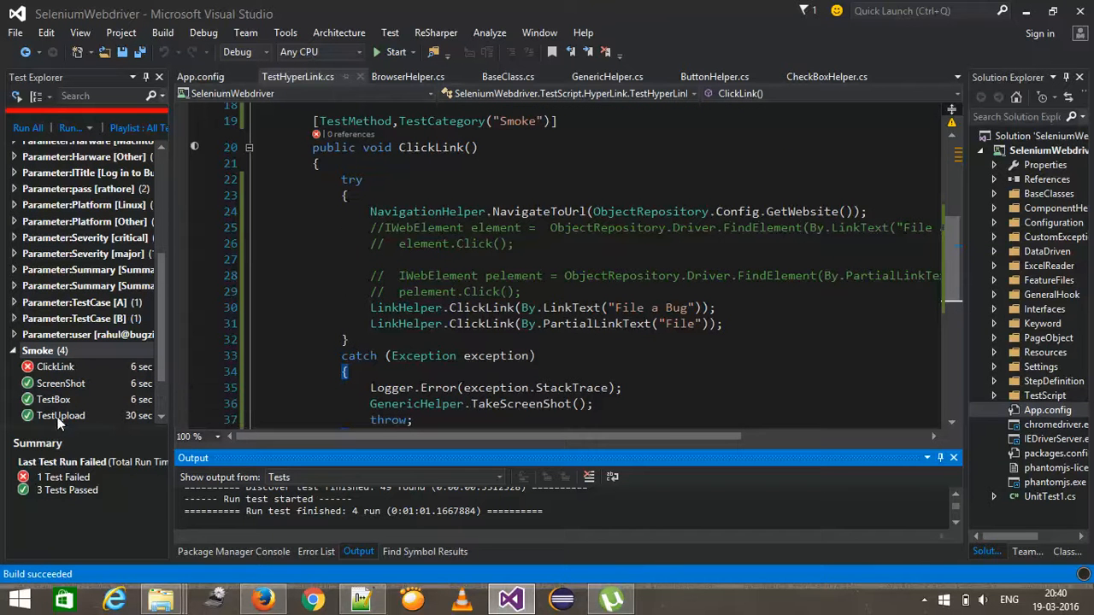
- Confirm 1 failed, 3 passed in Test Explorer and return to the reloaded log
click(55, 366)
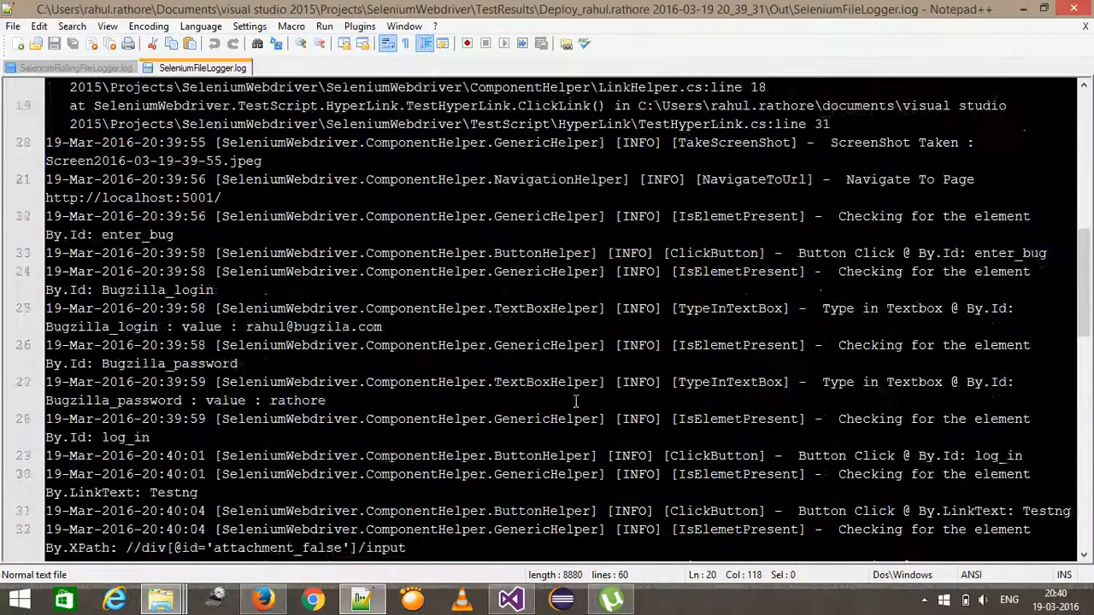
- Scroll to ClickLink's ERROR stack trace and screenshot entry, then bring back the Out folder
scroll(down, 3)
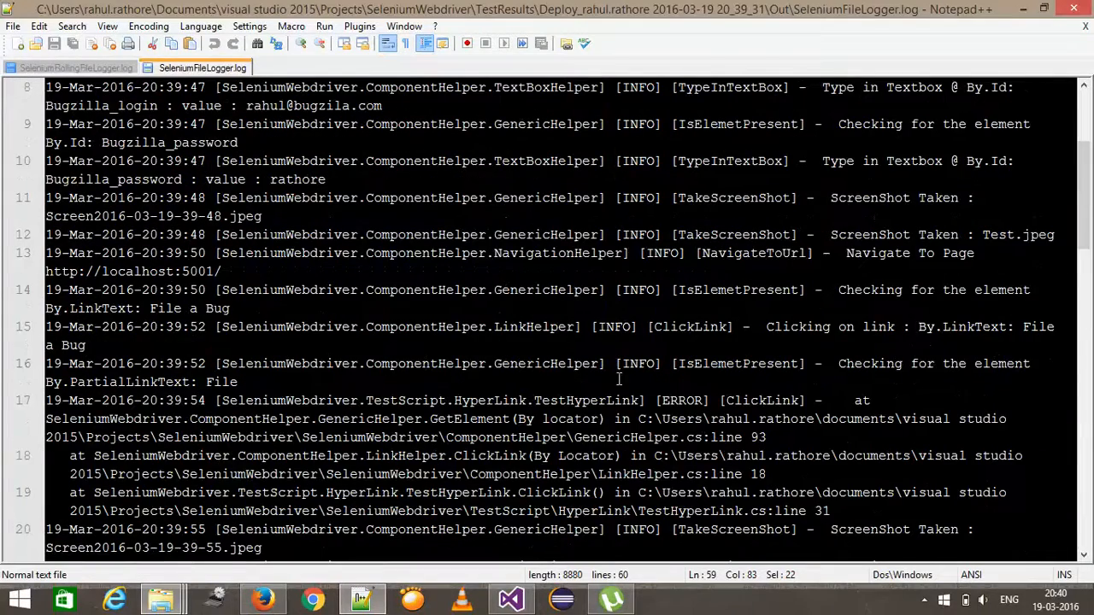
scroll(down, 3)
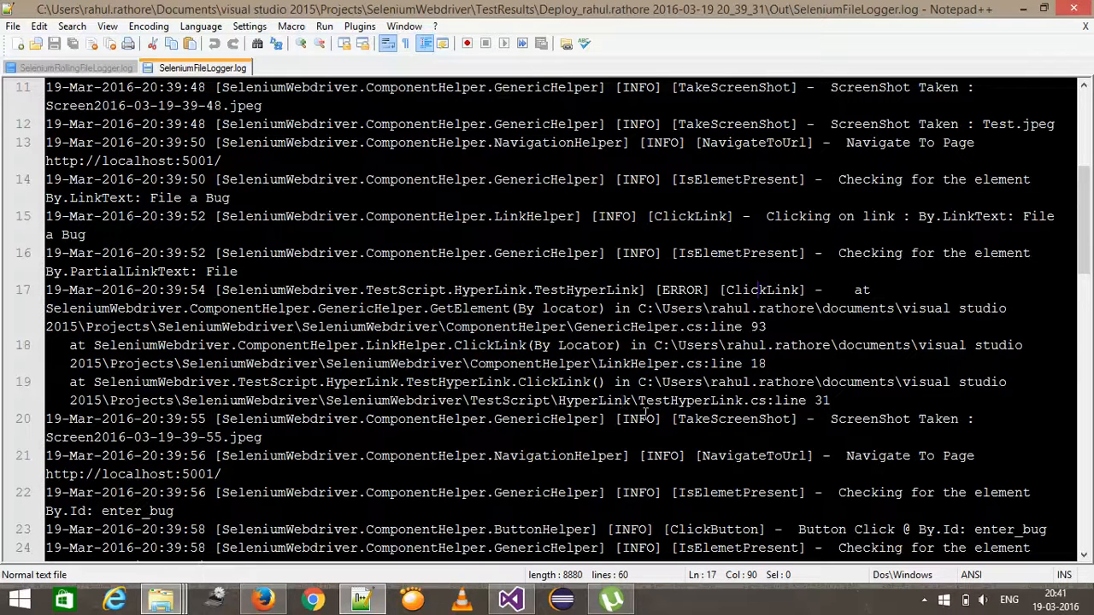
double_click(682, 400)
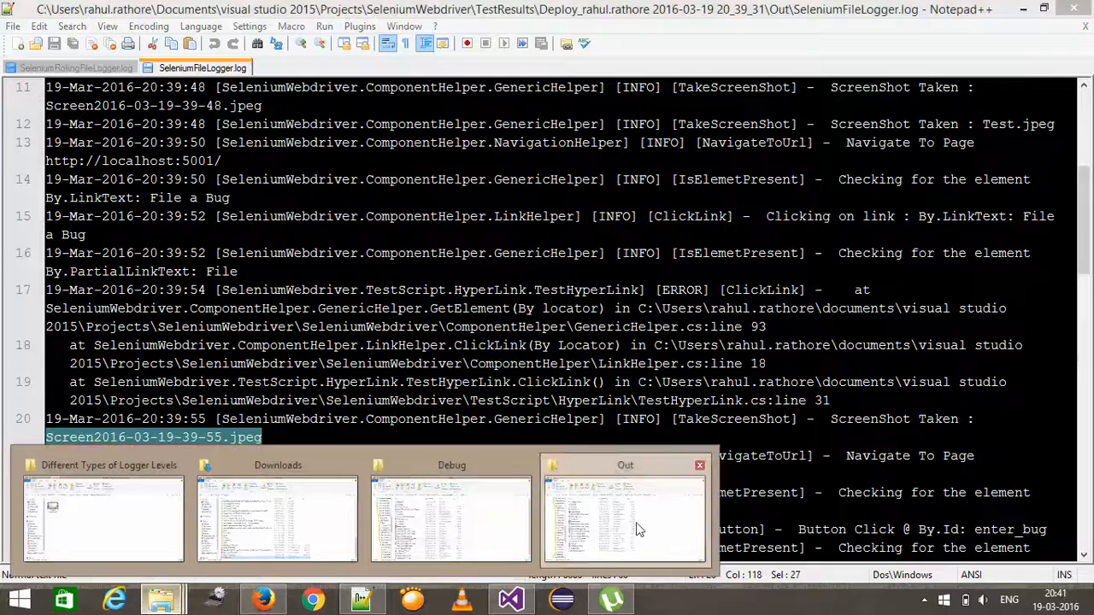
click(625, 517)
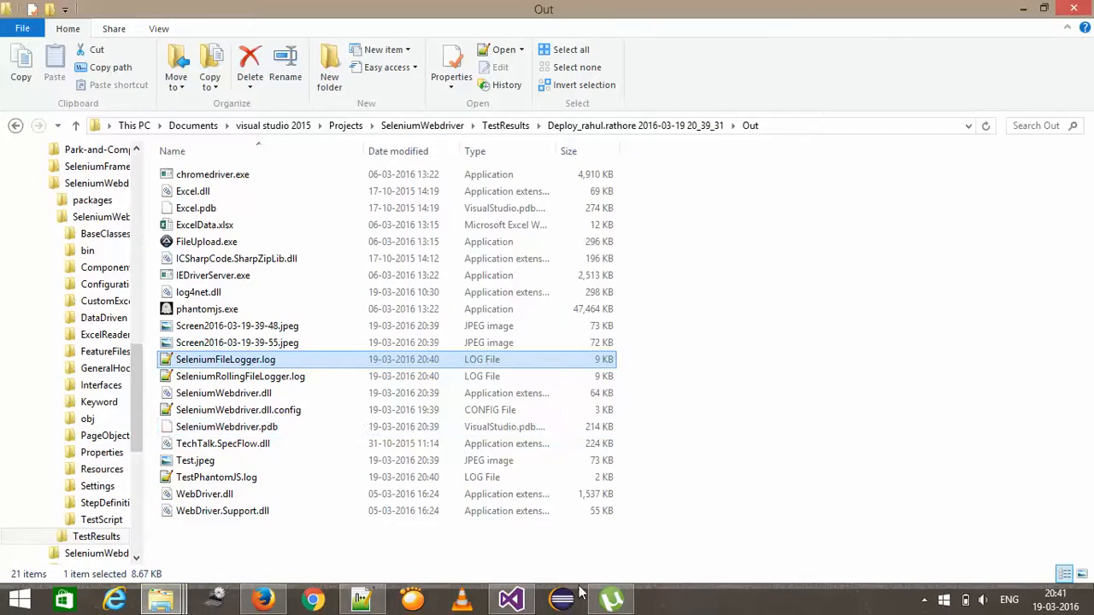
click(361, 598)
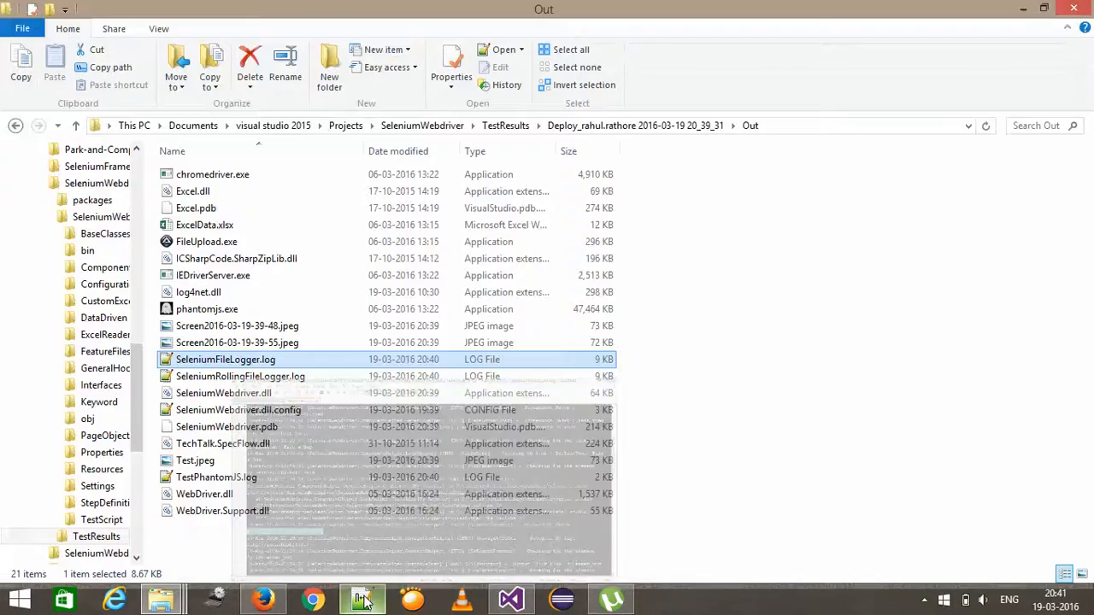
click(238, 343)
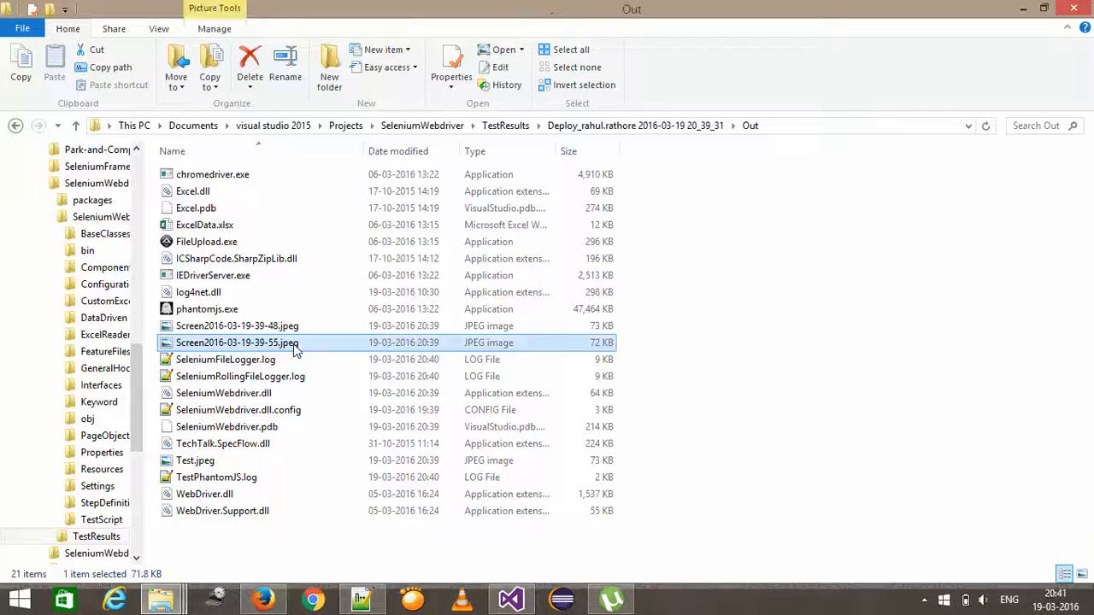
double_click(236, 343)
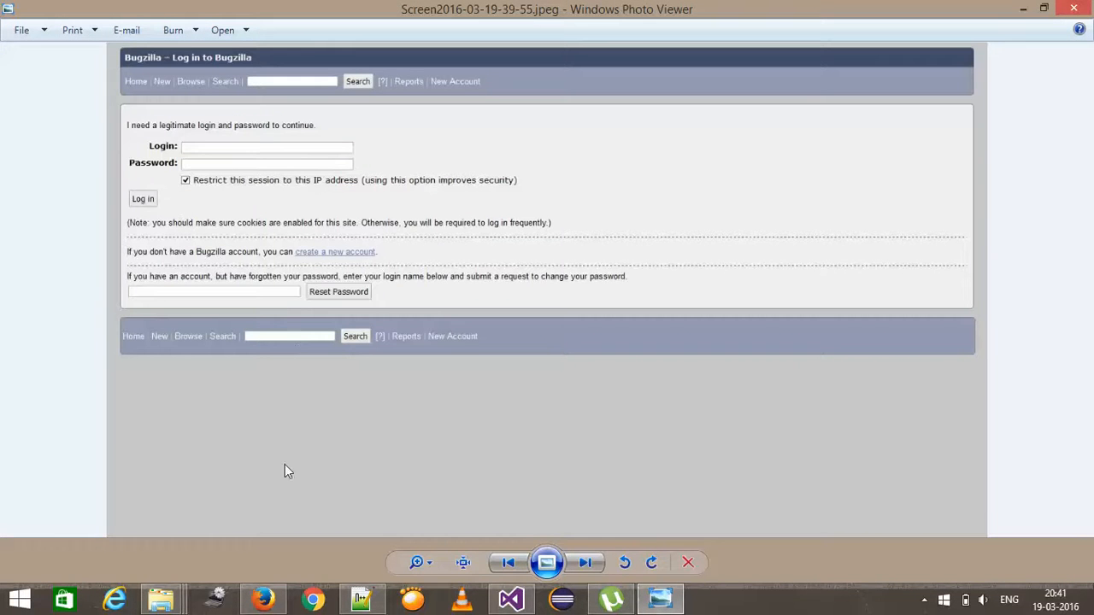